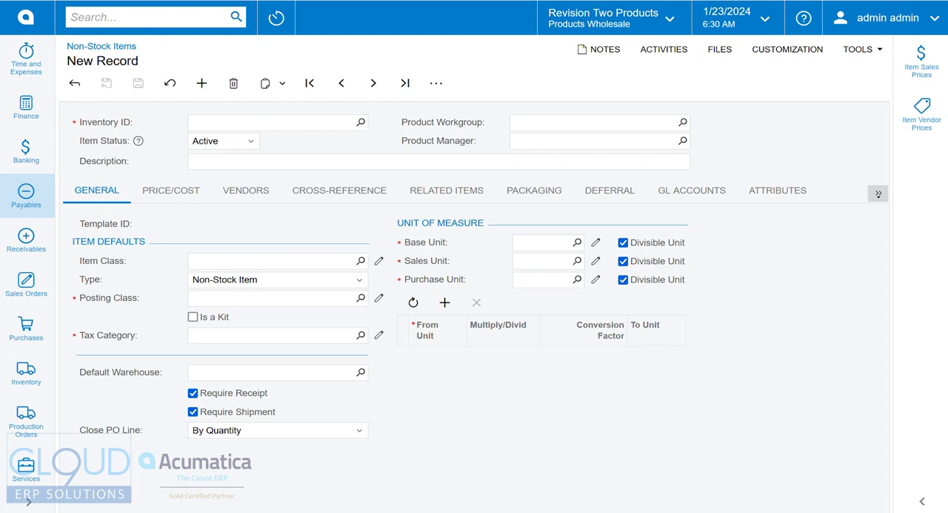
# - Enter Inventory ID LAPTOPBUND and description 'Laptop Bundle' on the new non-stock item
pyautogui.click(279, 121)
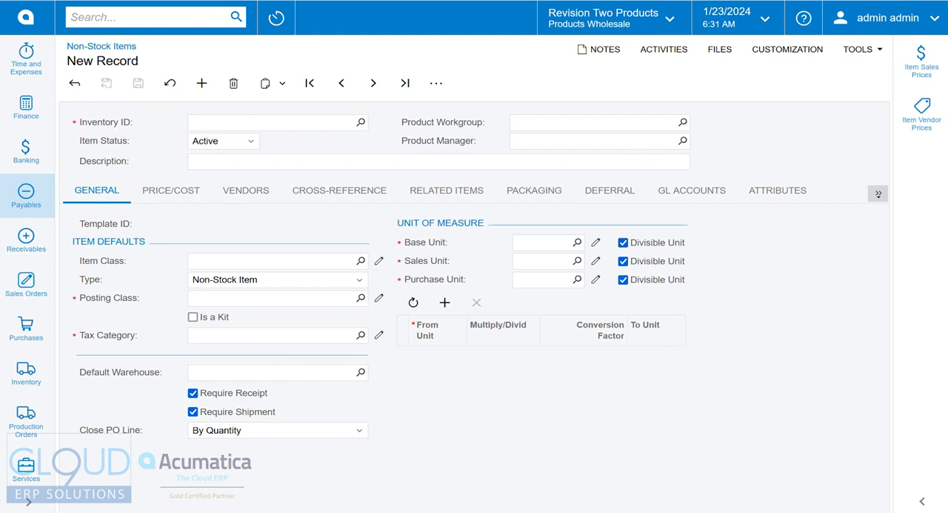
pyautogui.write('LAPTOPBUND')
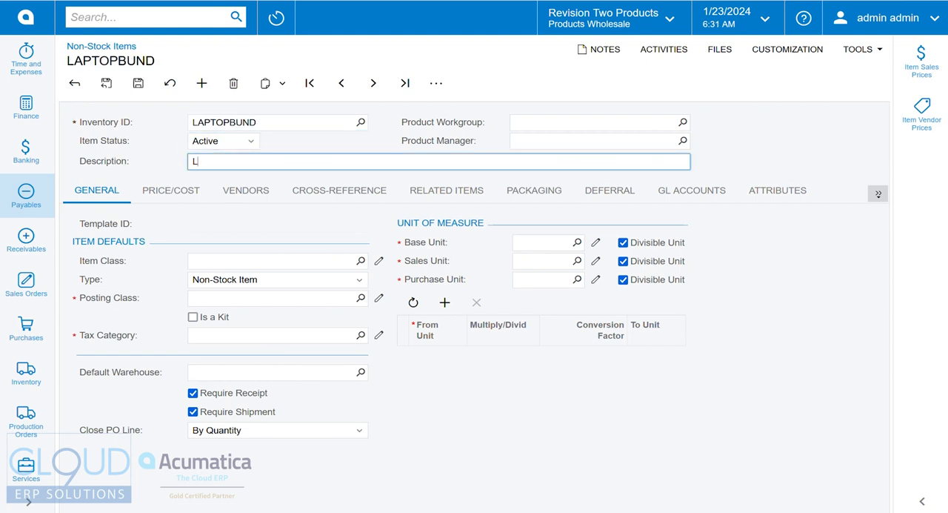
pyautogui.write('Laptop Bundle')
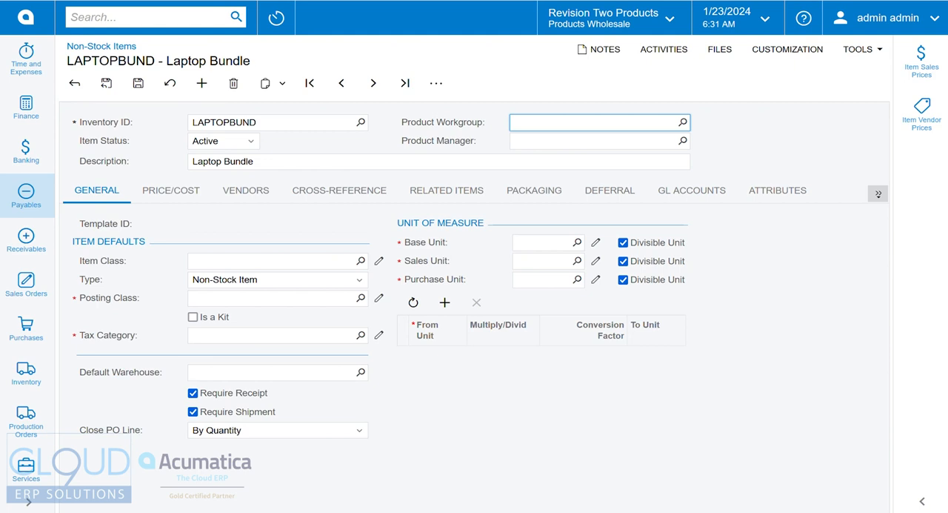
pyautogui.click(593, 122)
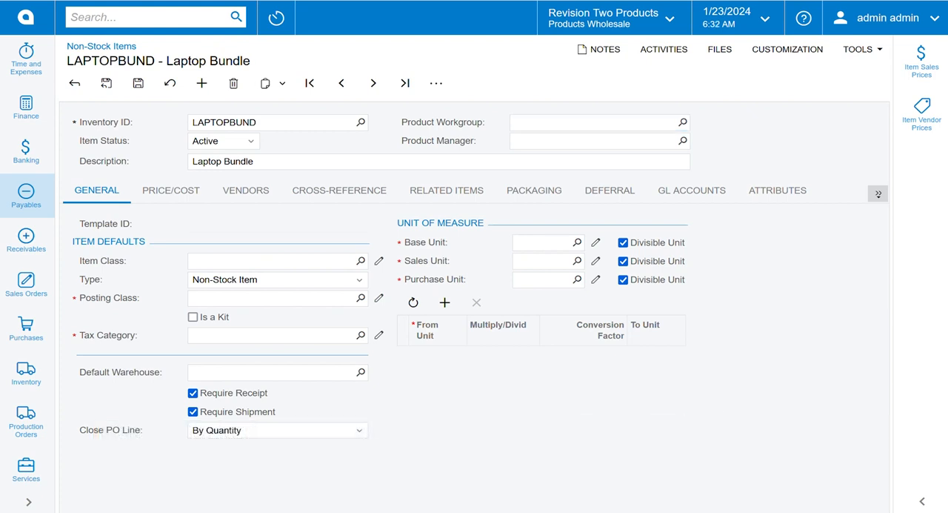
# - Assign item class NONSTOCK and set the default price to 1,560.00 under Price/Cost
pyautogui.click(361, 260)
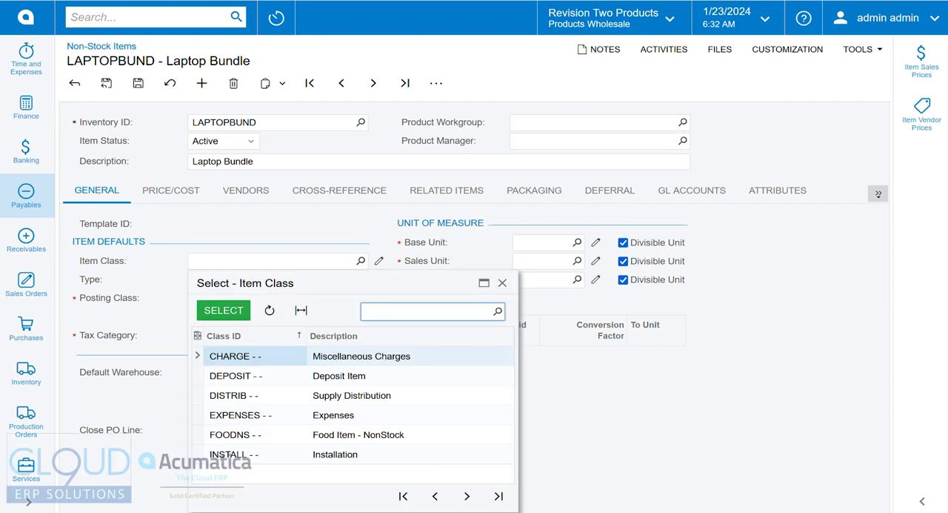
pyautogui.click(436, 496)
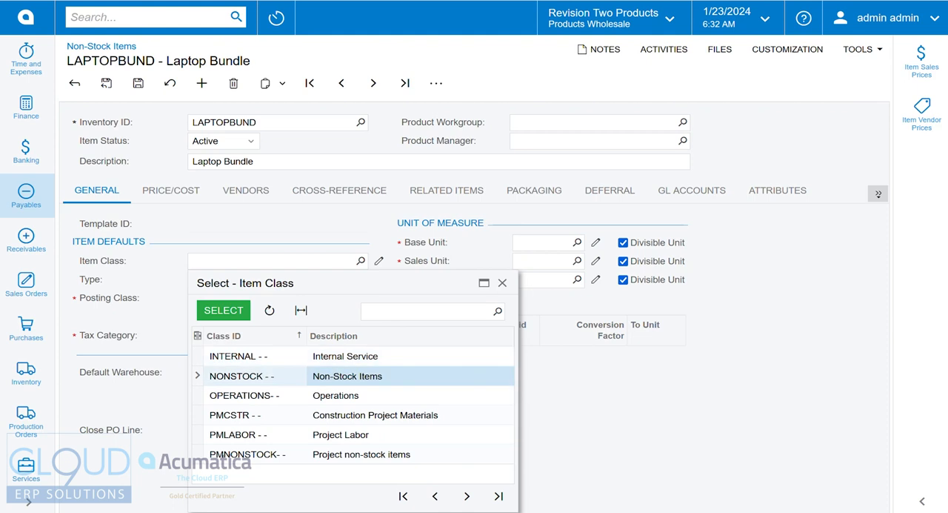
pyautogui.click(222, 309)
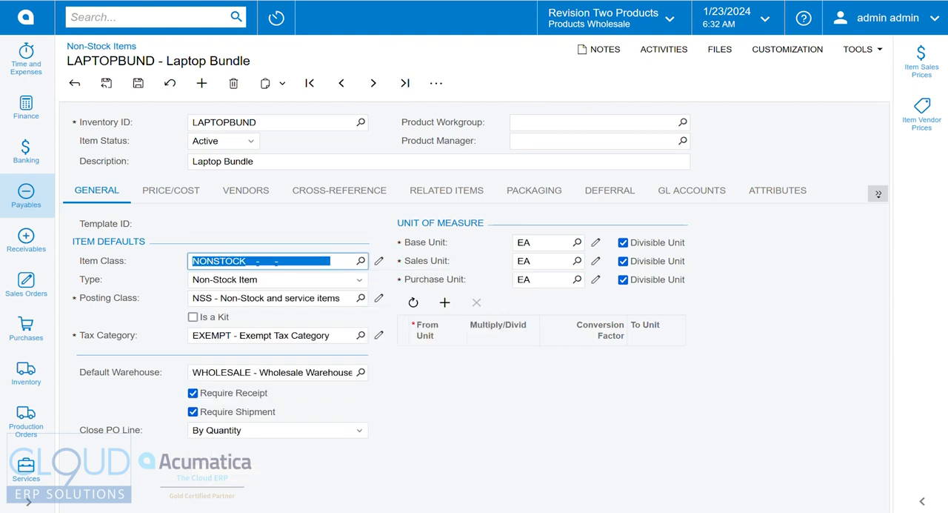
pyautogui.click(171, 190)
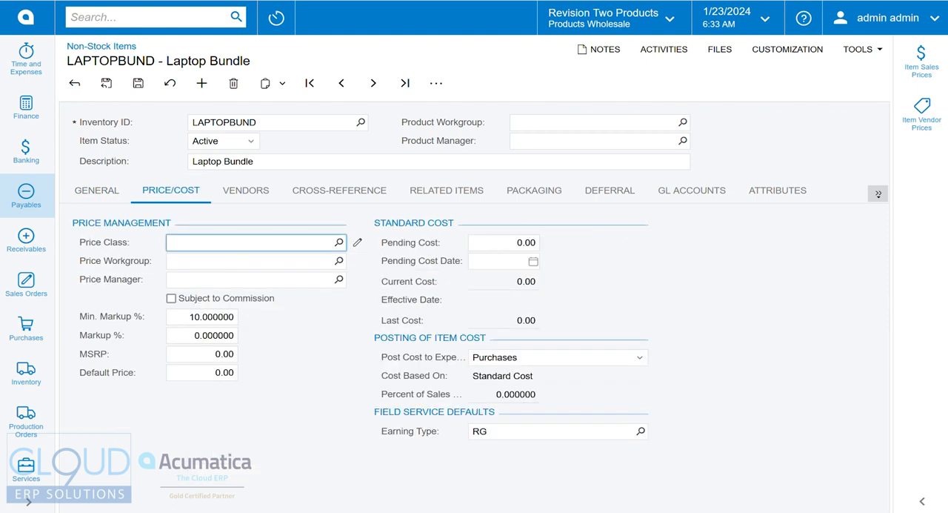
pyautogui.click(202, 372)
pyautogui.write('1,560')
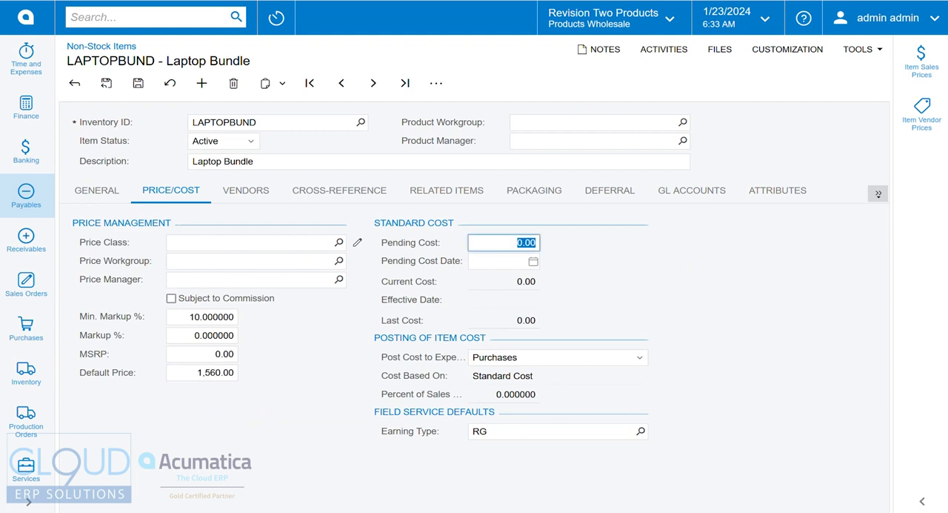
# - Flag LAPTOPBUND as a kit and search for 'kit spec'
pyautogui.click(96, 190)
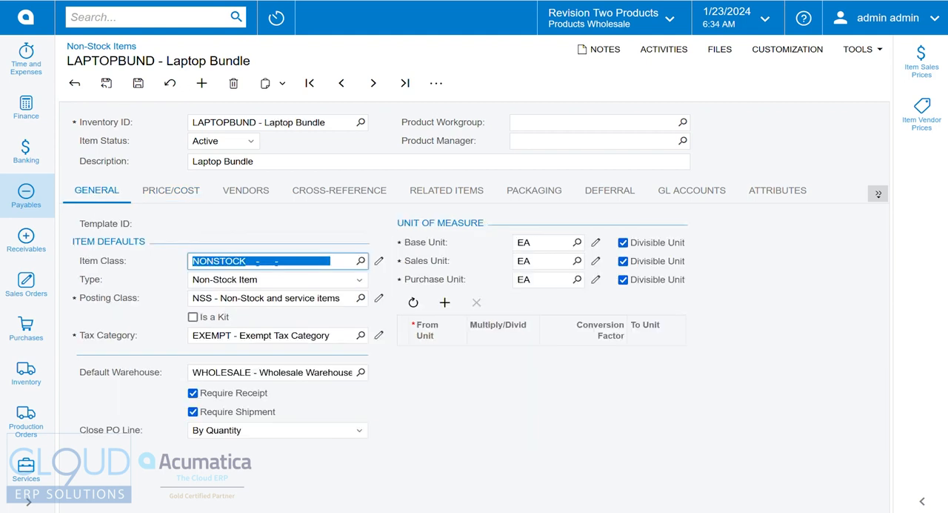
pyautogui.click(193, 317)
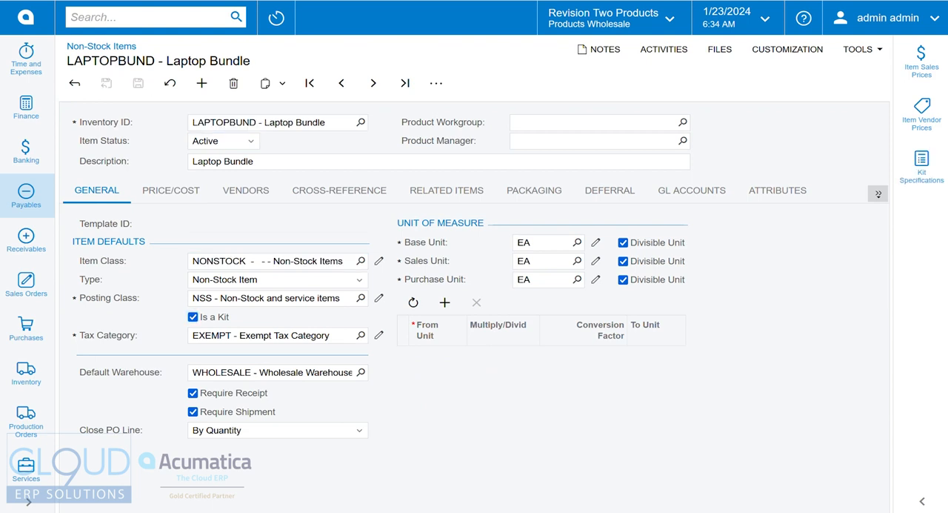
pyautogui.write('kit spec')
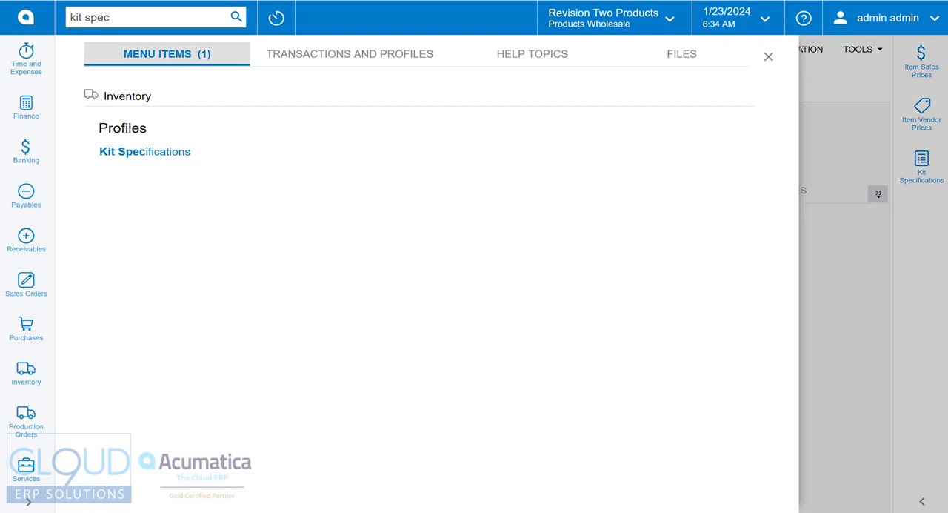
# - Start a kit specification for LAPTOPBUND - Laptop Bundle
pyautogui.click(145, 151)
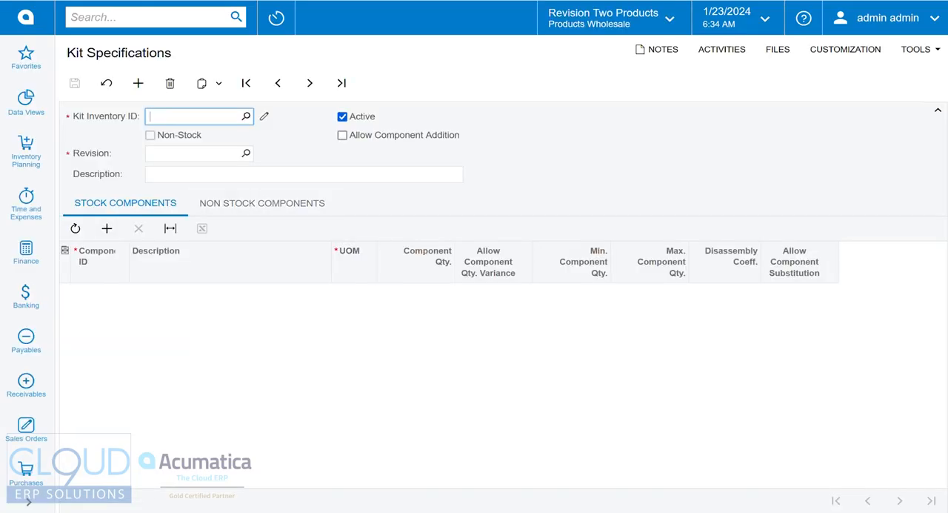
pyautogui.write('lap')
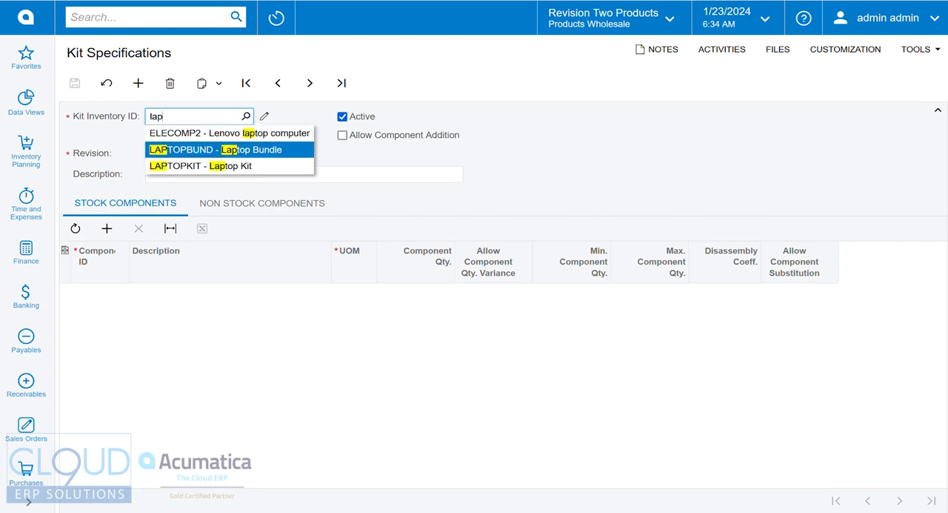
pyautogui.click(213, 150)
pyautogui.write('010')
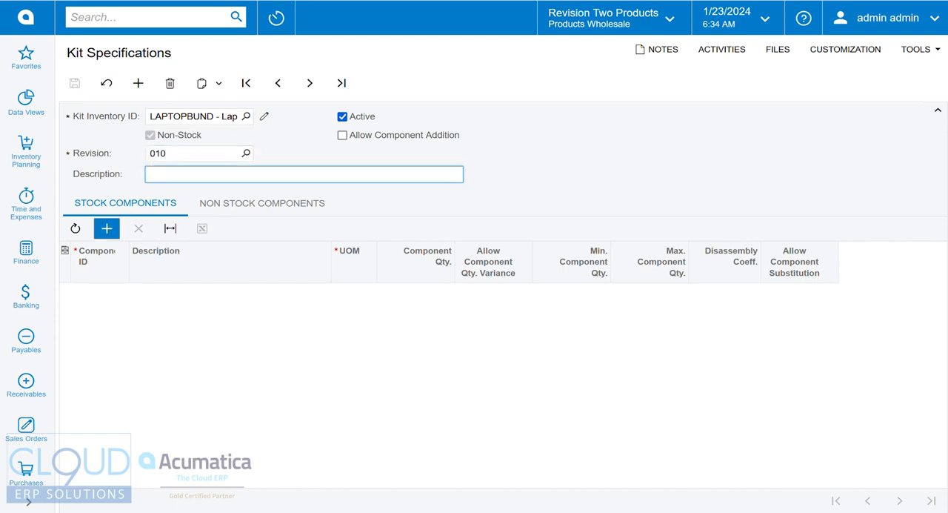
# - Add Acer Laptop Computer, Laptop Bag and Microsoft Mouse 200 as components, qty 1.00 each, and save
pyautogui.click(107, 228)
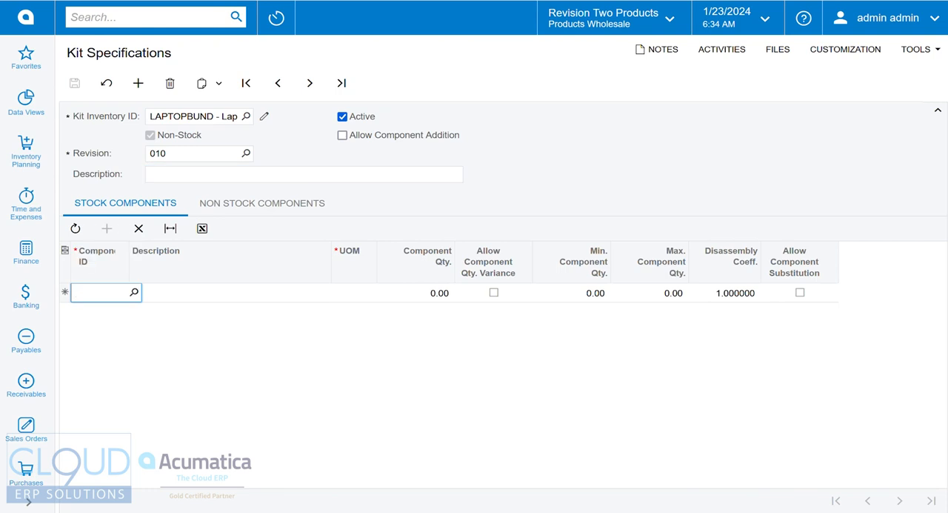
pyautogui.write('acer')
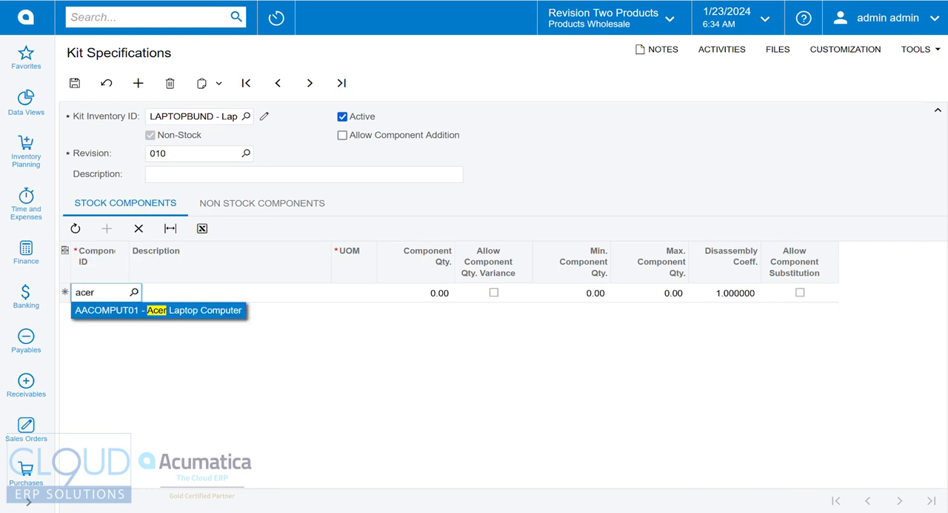
pyautogui.click(158, 309)
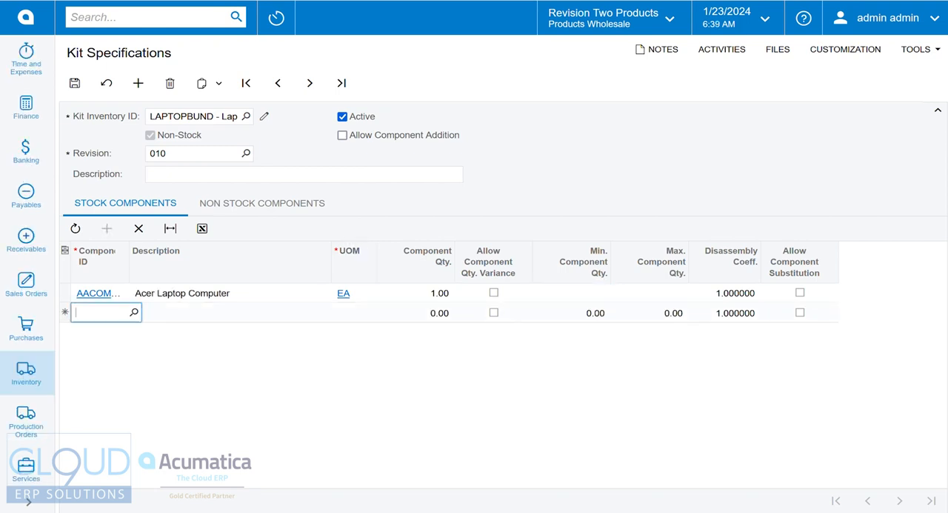
pyautogui.write('laptop')
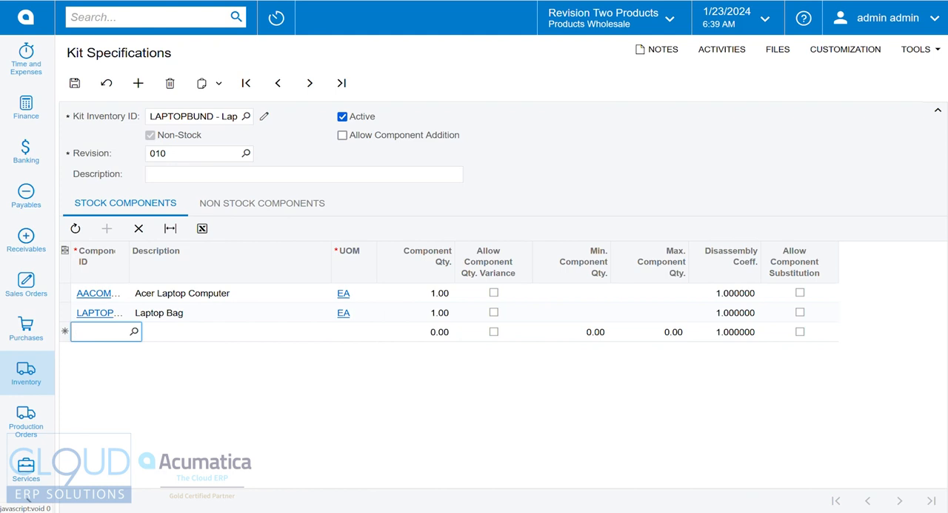
pyautogui.write('msm')
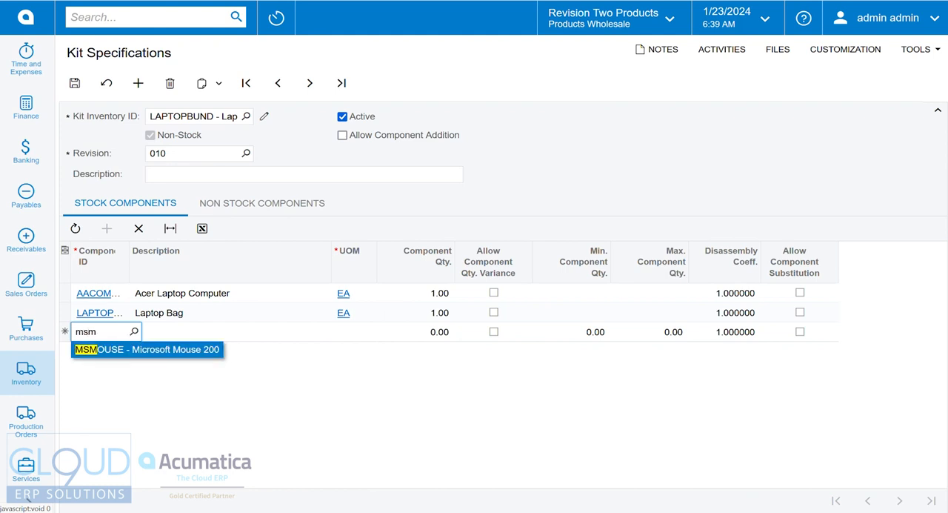
pyautogui.click(146, 350)
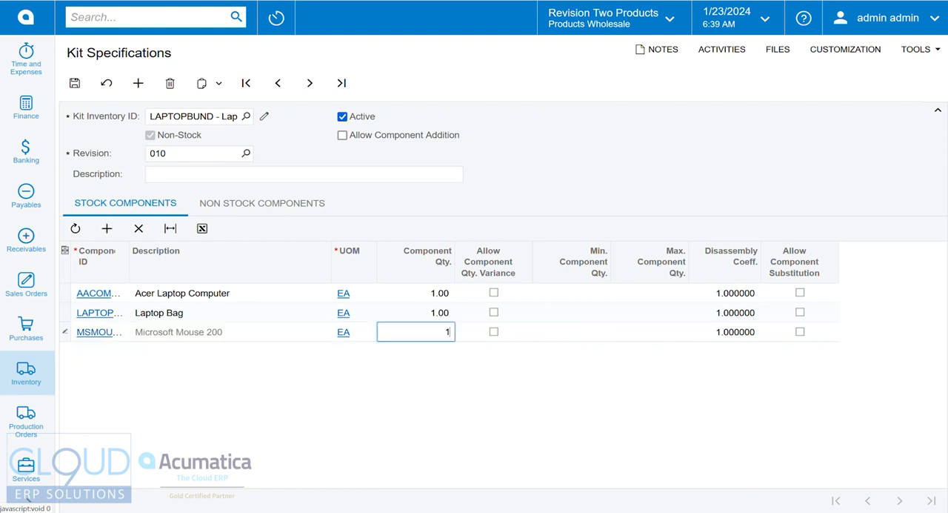
pyautogui.write('1.00')
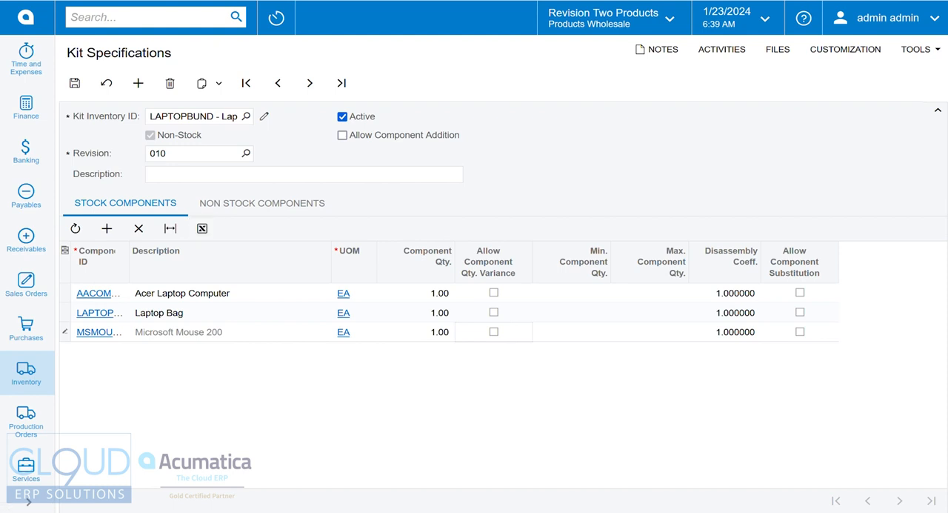
pyautogui.click(193, 116)
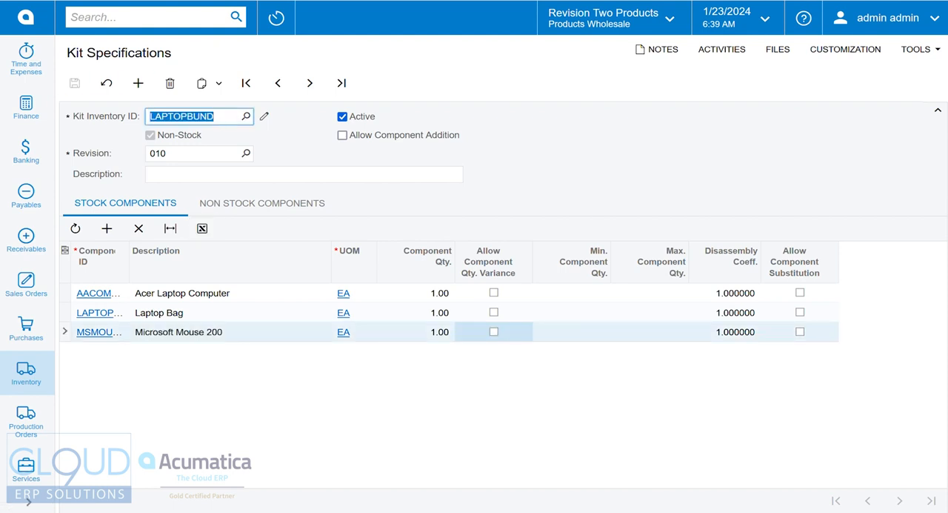
pyautogui.moveTo(139, 229)
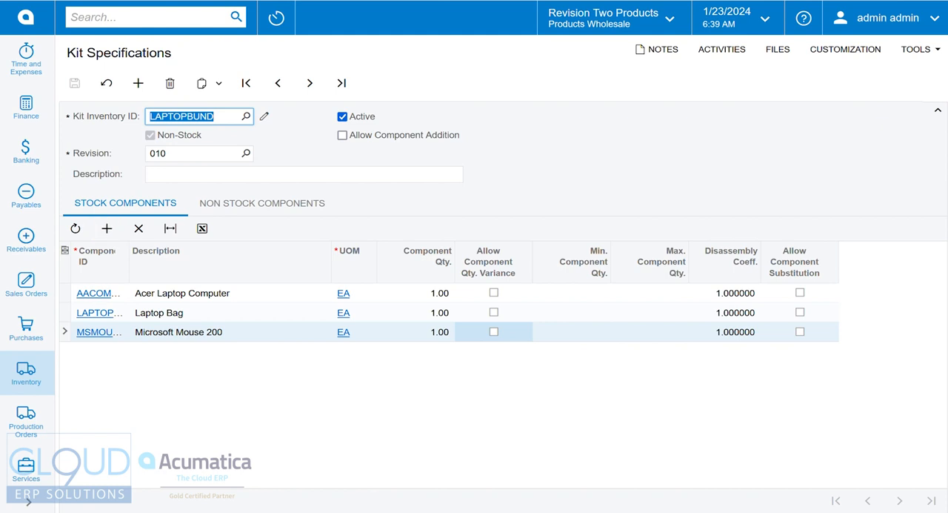
pyautogui.moveTo(98, 293)
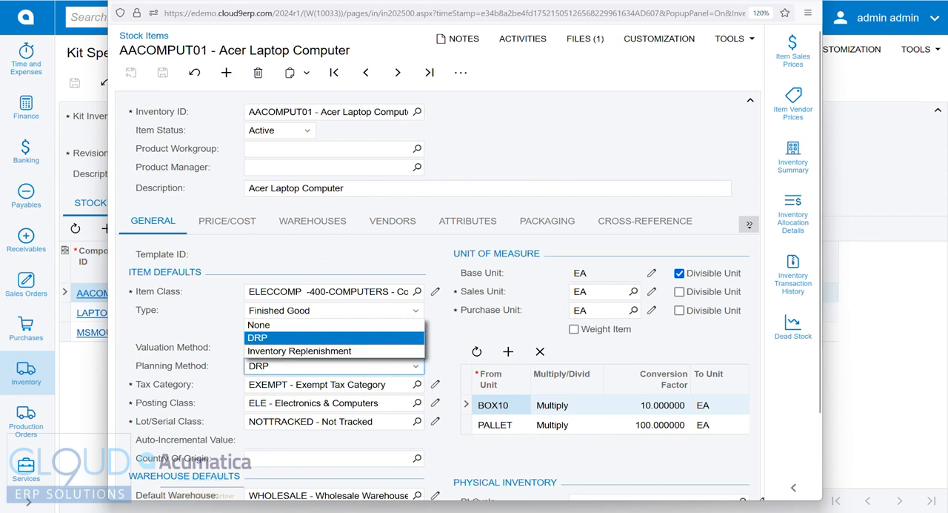
pyautogui.moveTo(300, 349)
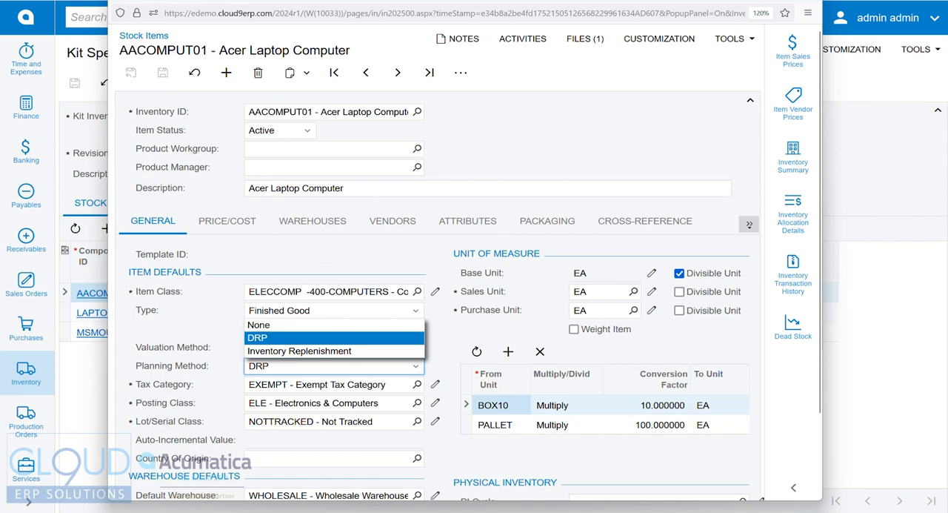
pyautogui.moveTo(257, 325)
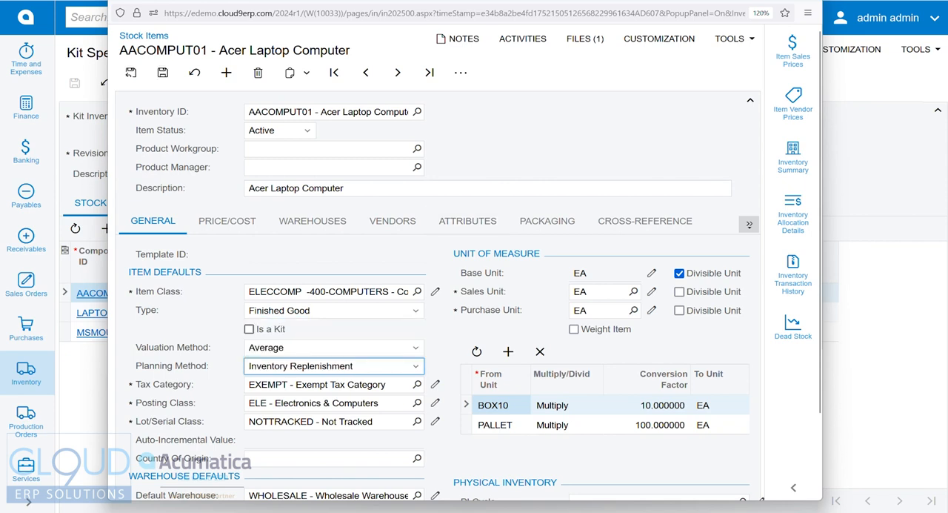
# - Show the Acer Laptop Computer's Inventory Planning settings from the tab overflow menu
pyautogui.click(750, 224)
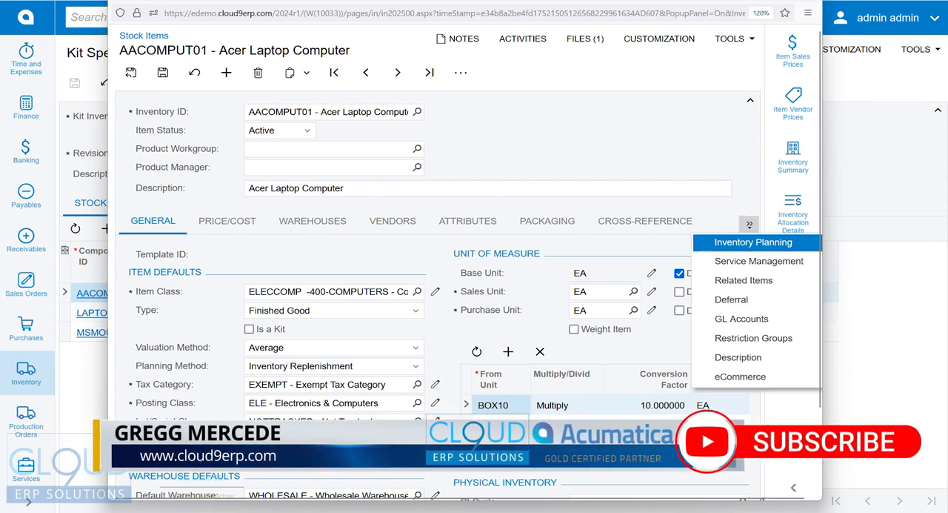
pyautogui.click(753, 243)
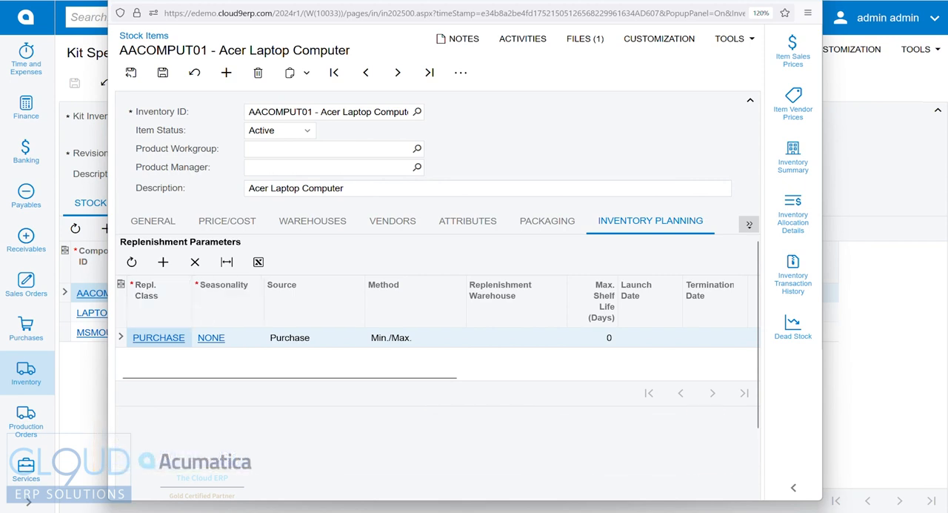
# - Review the replenishment row, keeping Purchase as source and checking the Min./Max. method
pyautogui.click(314, 338)
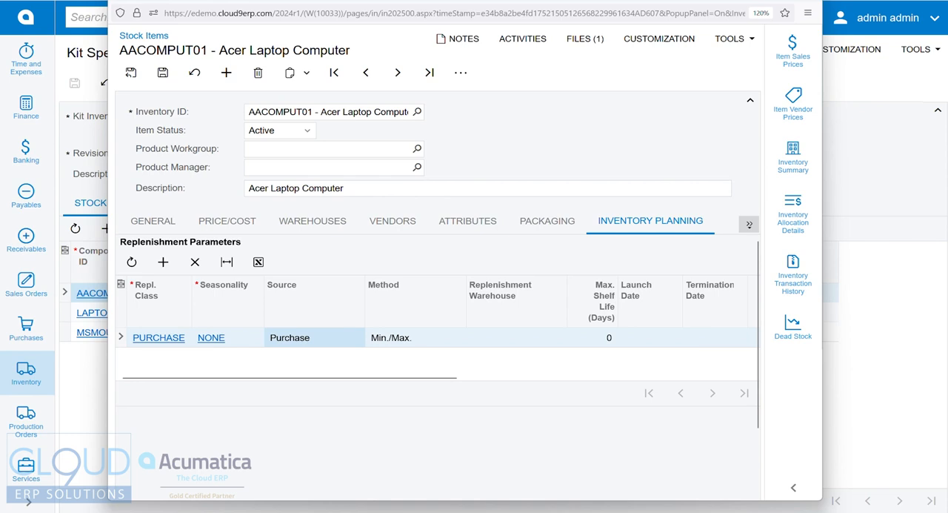
pyautogui.click(315, 338)
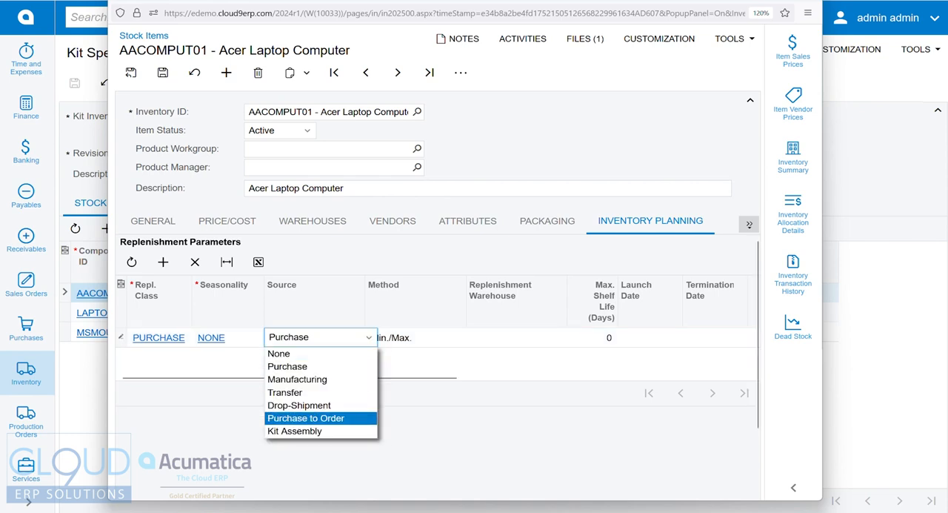
pyautogui.click(287, 367)
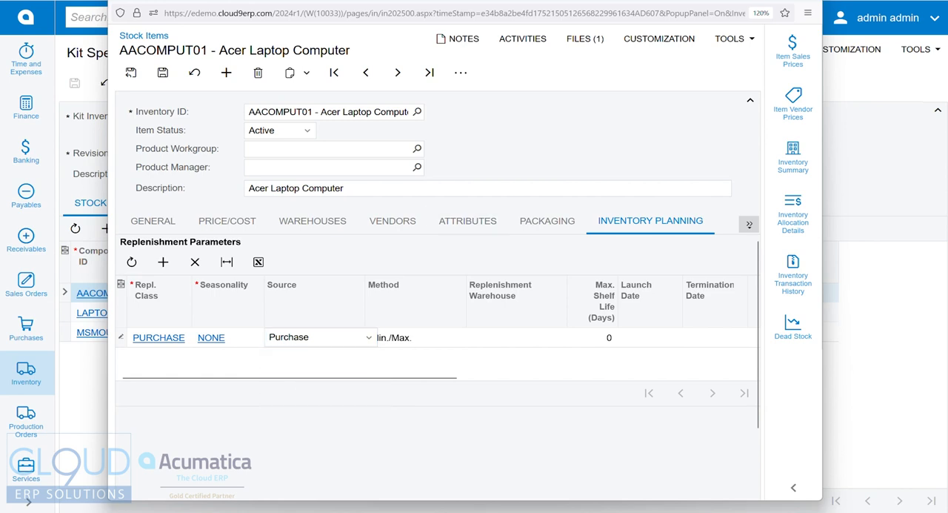
pyautogui.click(415, 338)
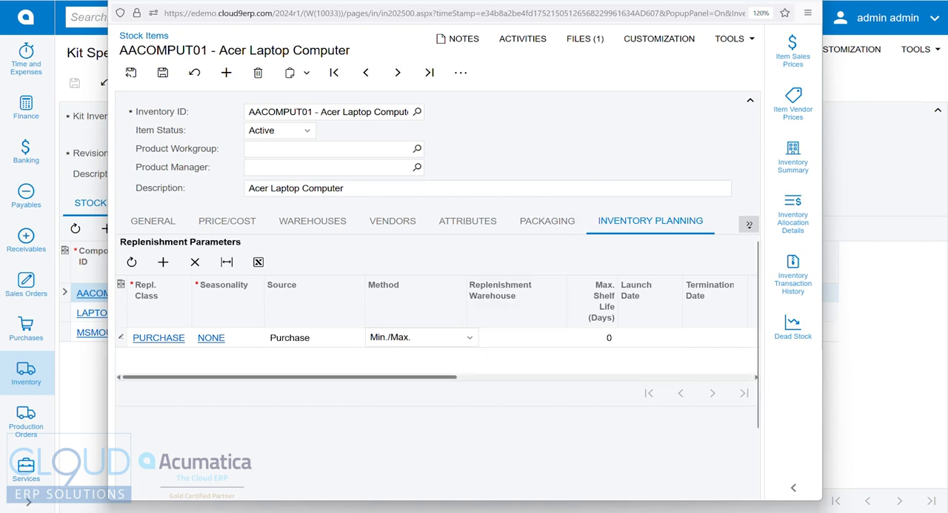
pyautogui.hscroll(3)
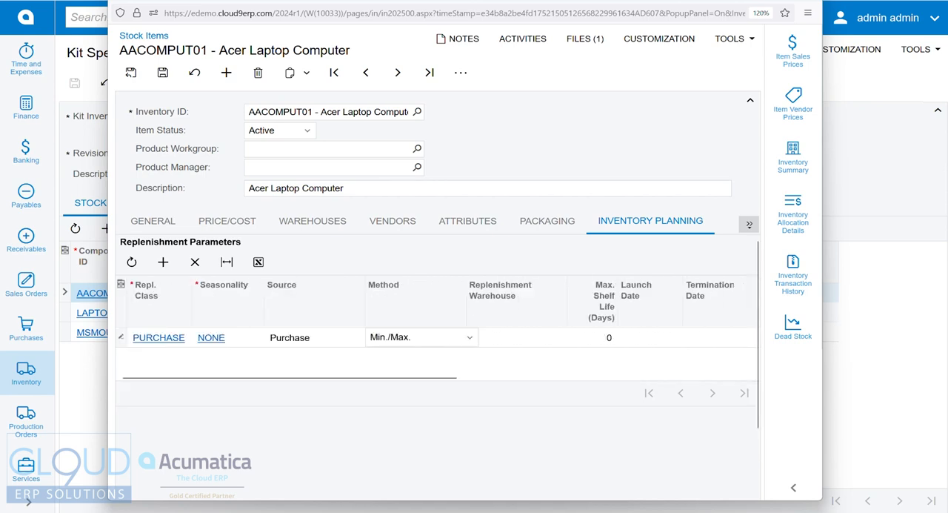
# - Confirm Purchase as planning source under DRP and close the stock item window
pyautogui.click(153, 219)
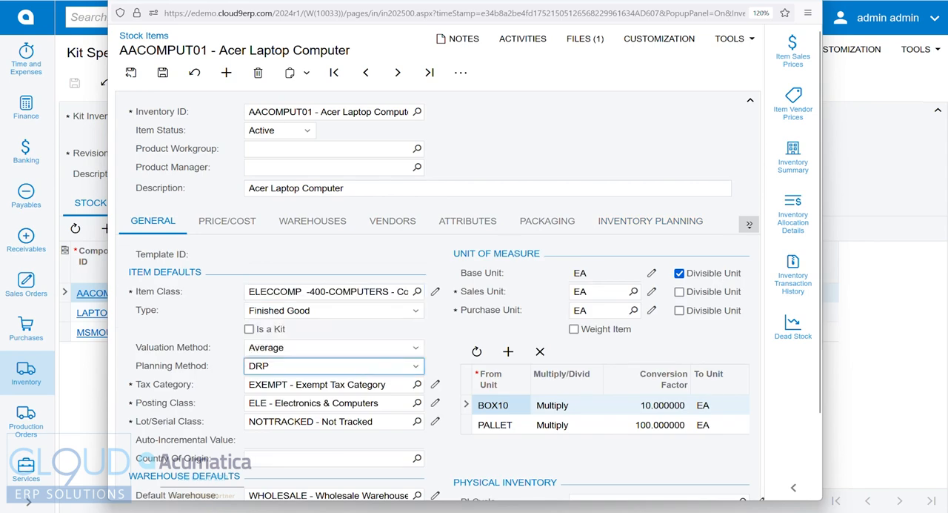
pyautogui.click(649, 219)
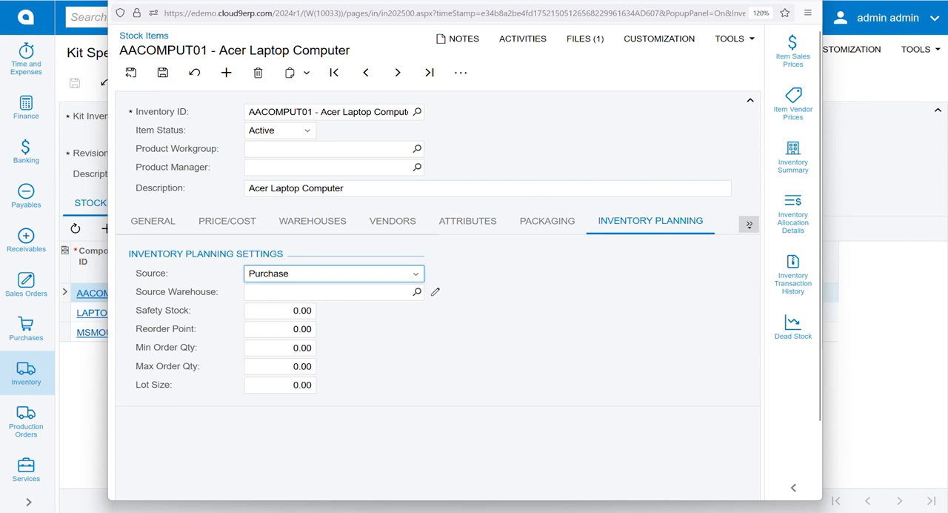
pyautogui.click(332, 272)
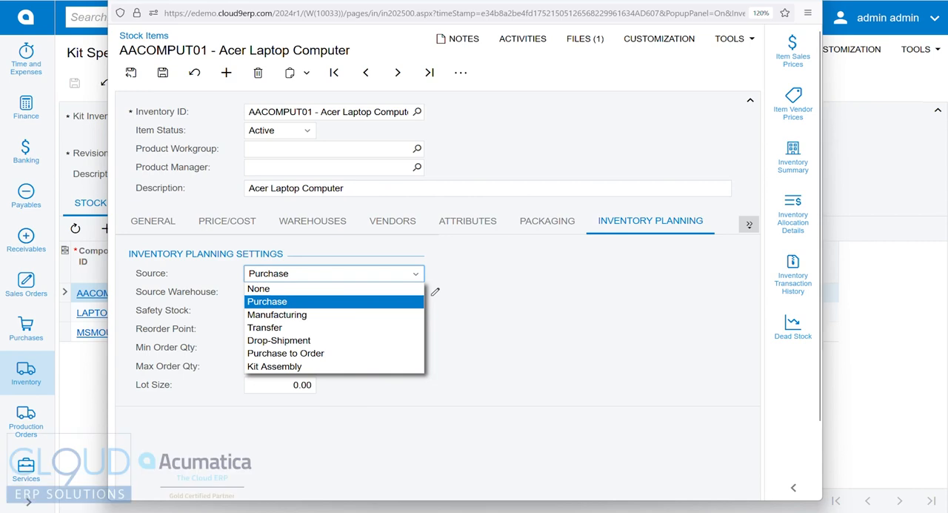
pyautogui.click(267, 301)
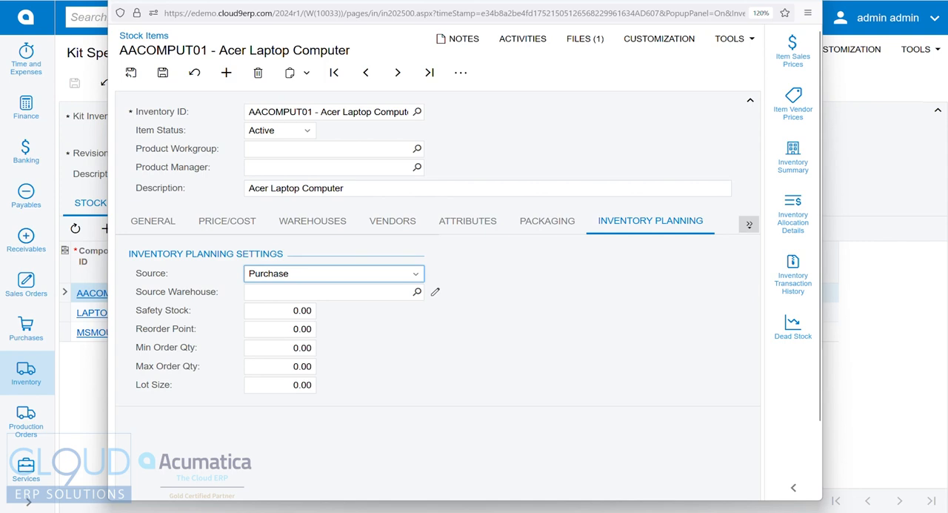
pyautogui.click(153, 219)
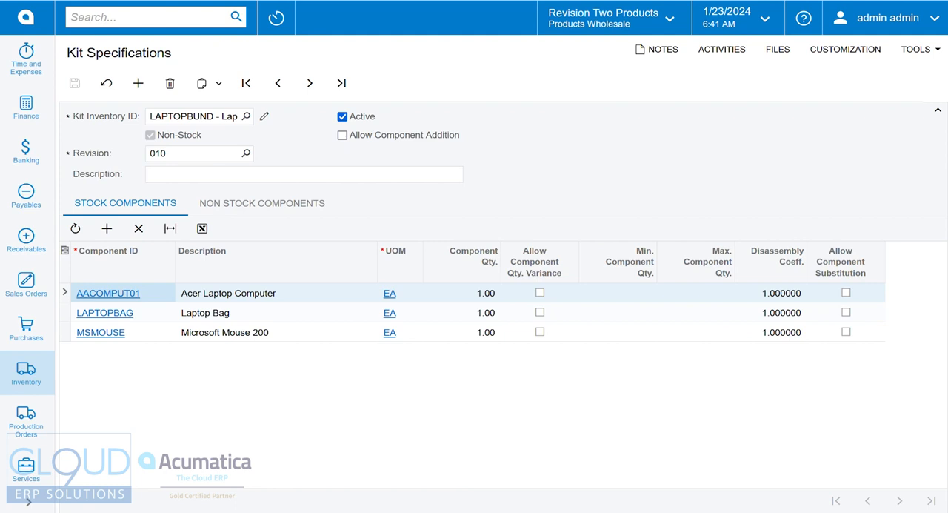
# - Create a new sales order with a LAPTOPBUND line of quantity 5 at 1,560.00
pyautogui.click(26, 282)
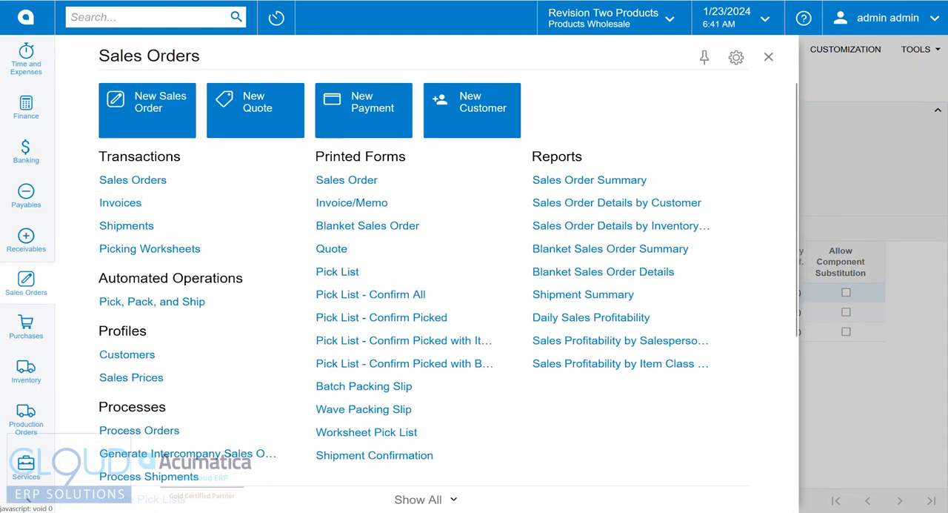
pyautogui.click(147, 110)
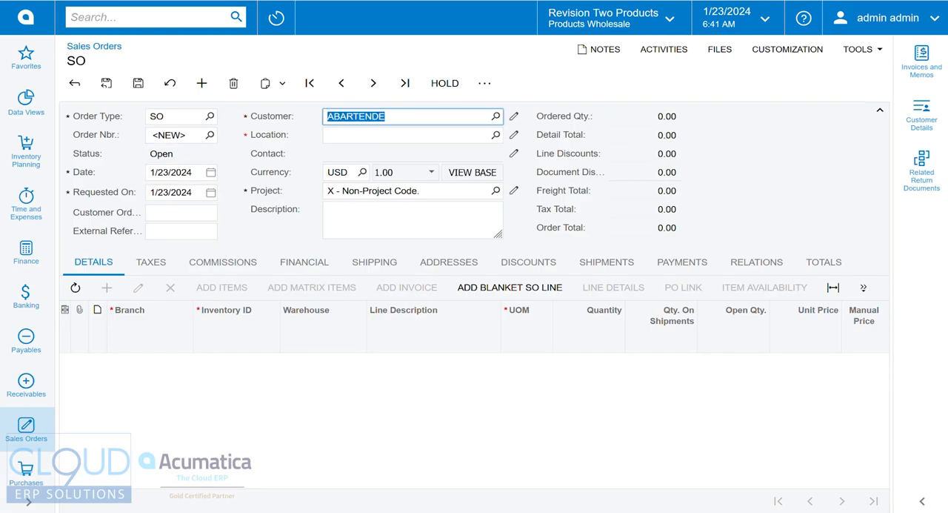
pyautogui.write('laptop')
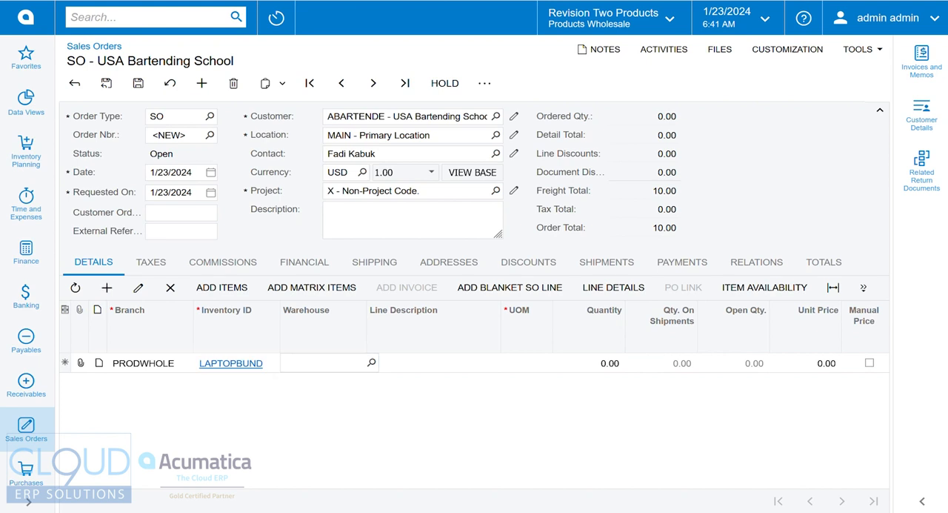
pyautogui.click(326, 363)
pyautogui.write('5')
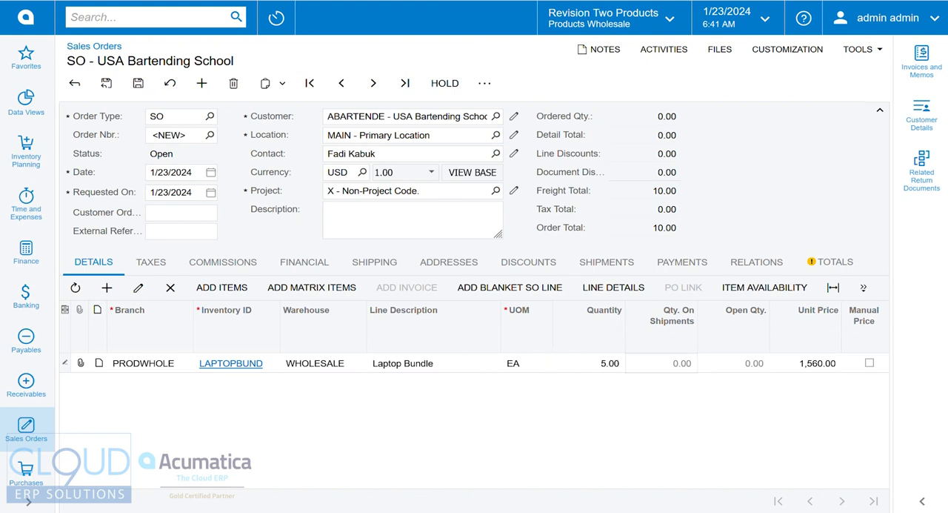
pyautogui.click(815, 363)
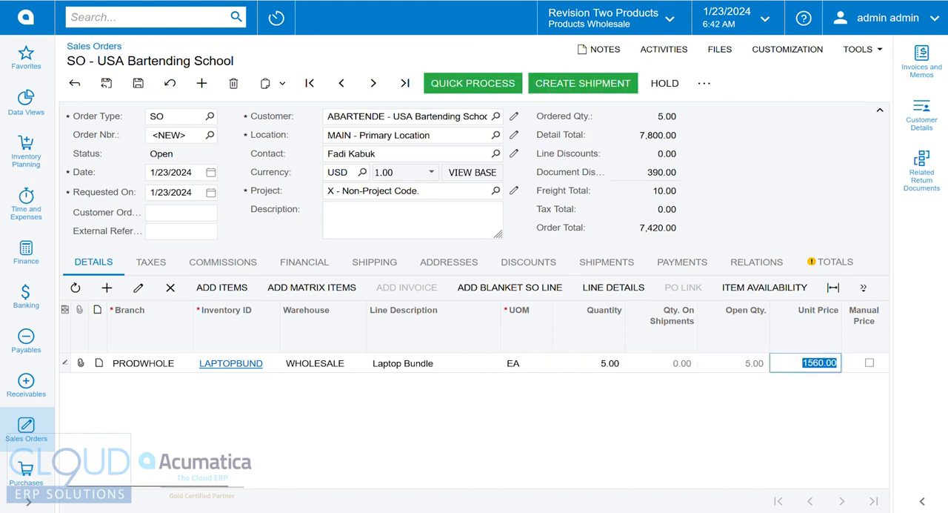
# - Save sales order SO007474 and search for 'regen'
pyautogui.click(138, 81)
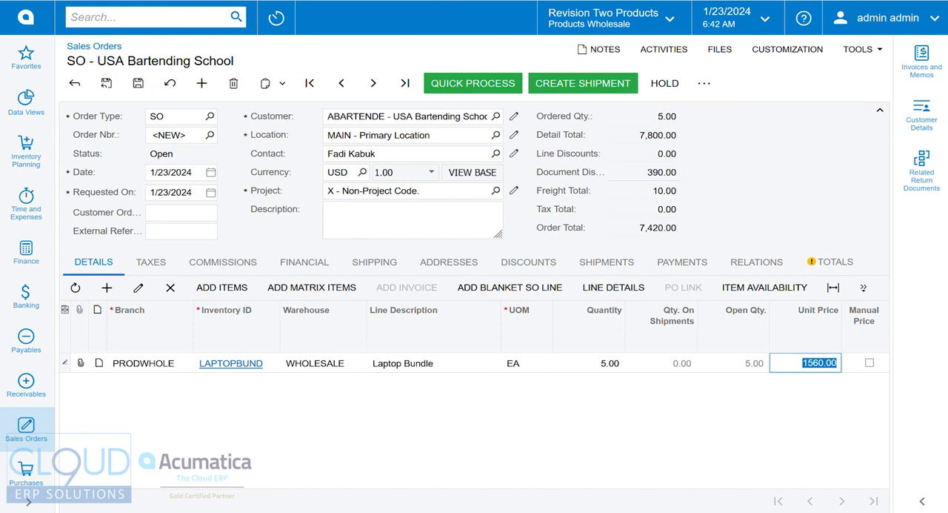
pyautogui.click(138, 83)
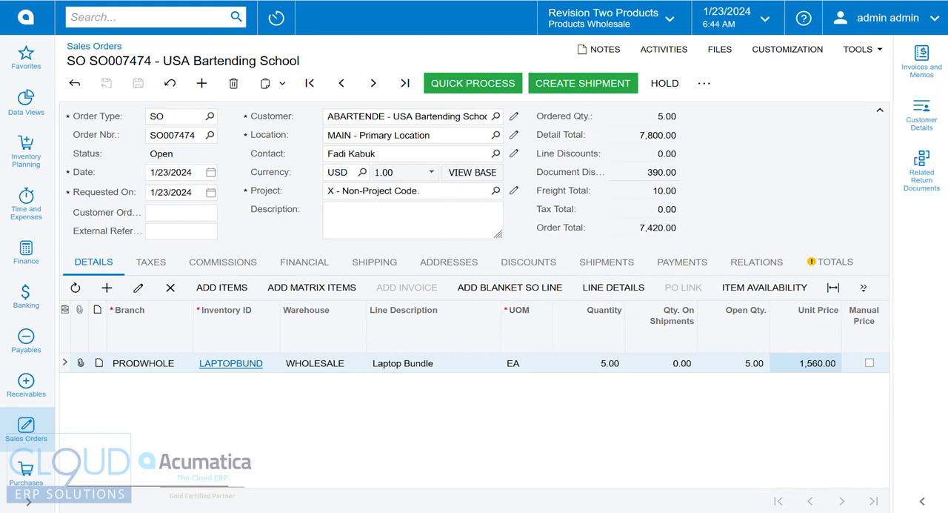
pyautogui.write('regen')
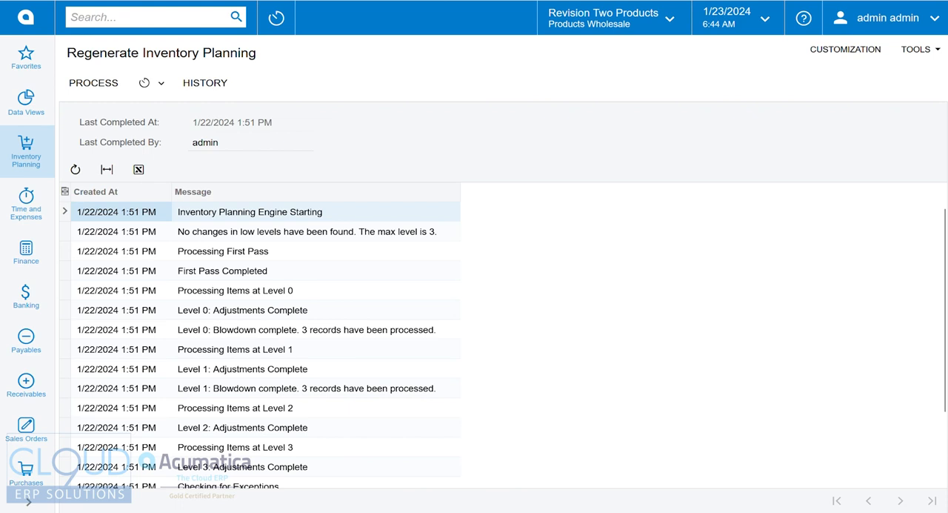
# - Run Regenerate Inventory Planning, then search 'inve pla'
pyautogui.click(94, 81)
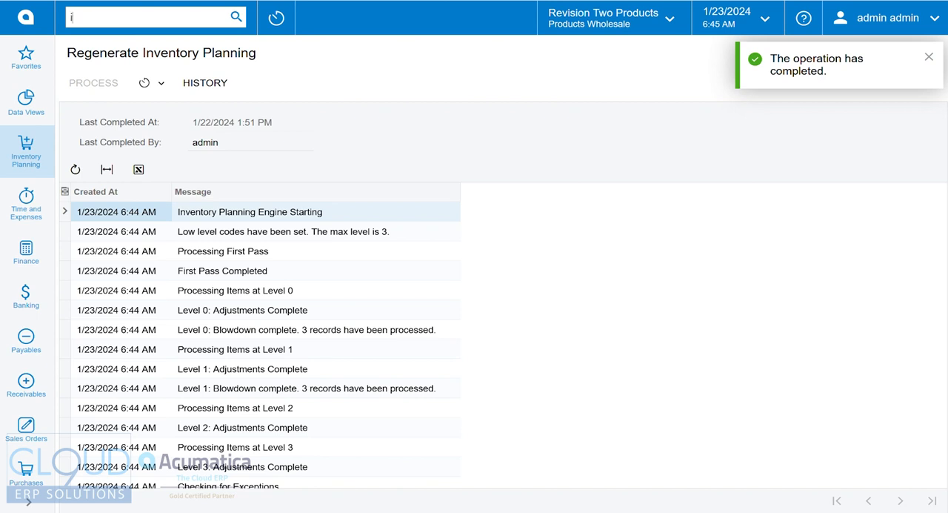
pyautogui.write('inve pla')
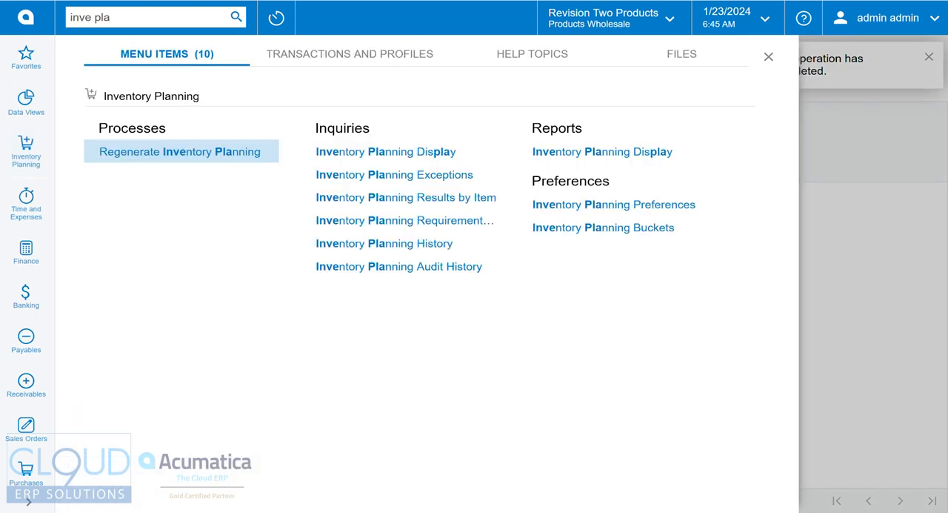
# - Open Inventory Planning Display and check all three SO007474 planning lines
pyautogui.click(180, 151)
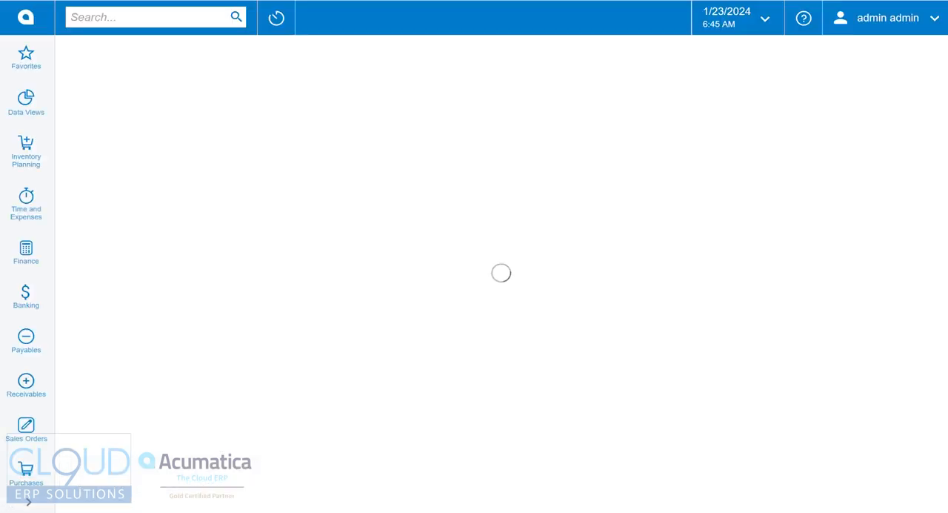
pyautogui.click(27, 151)
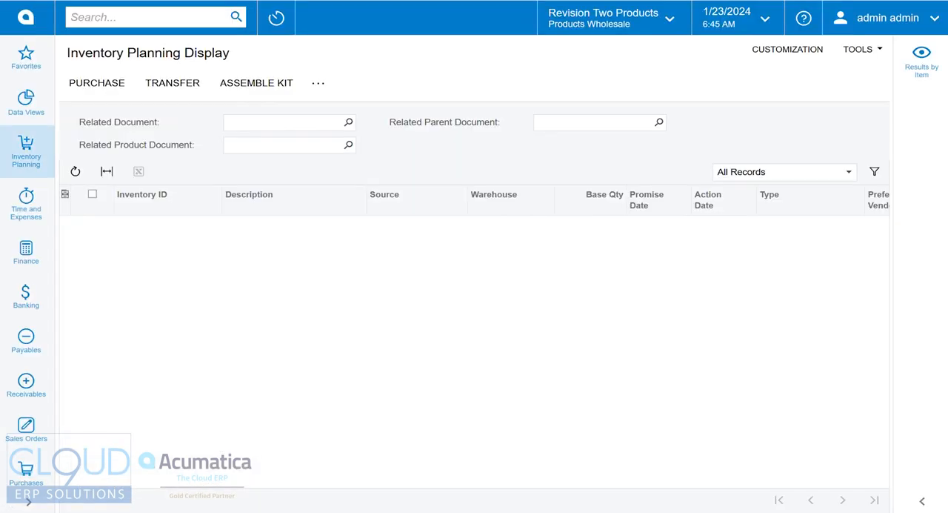
pyautogui.click(74, 172)
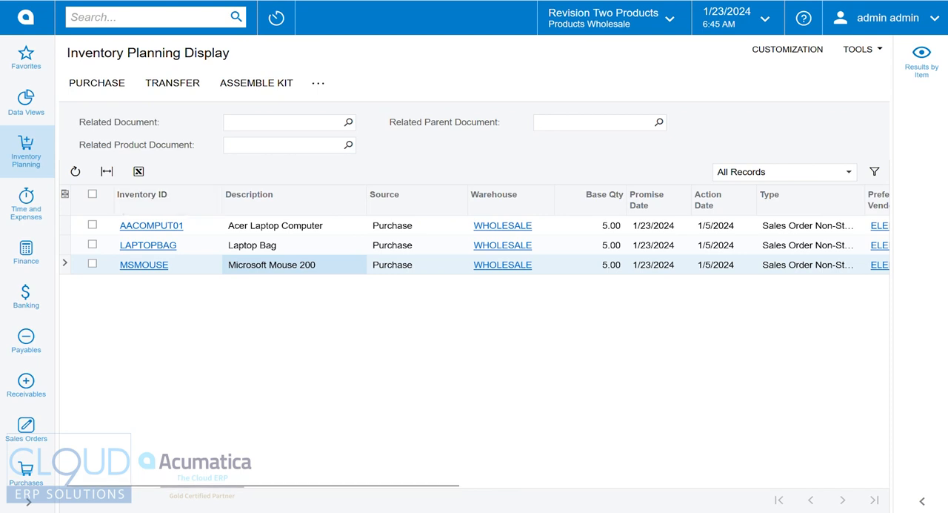
pyautogui.click(92, 192)
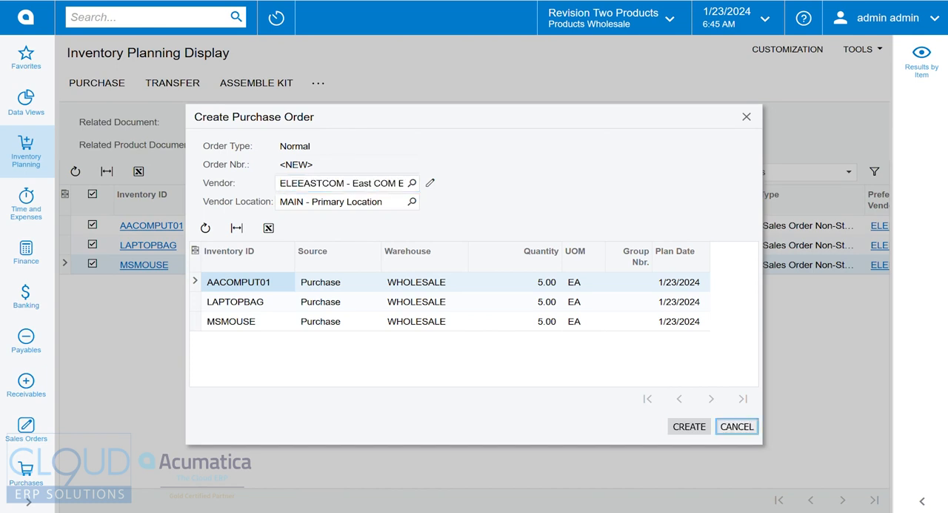
# - Cancel the Create Purchase Order dialog and show the Results by Item panel
pyautogui.click(736, 427)
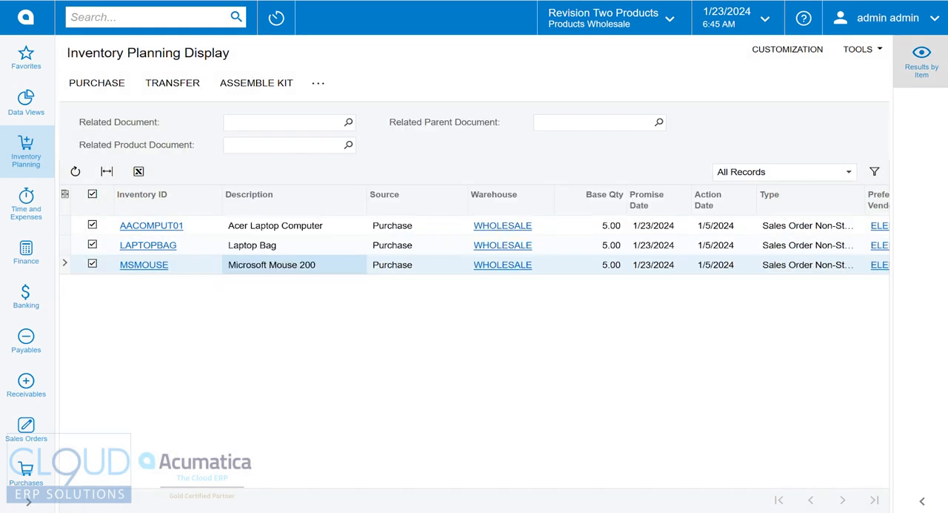
pyautogui.click(921, 58)
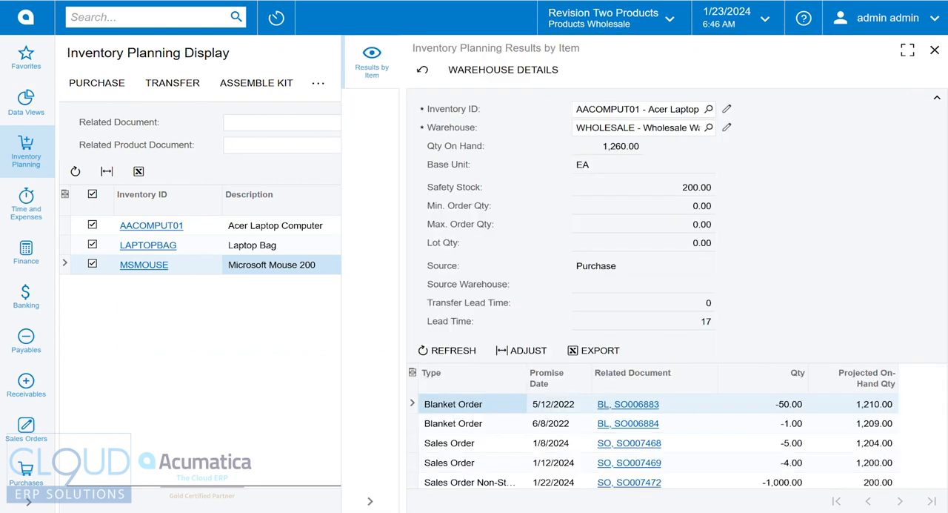
# - Review Results by Item for the mouse, Acer laptop and laptop bag, then close the panel
pyautogui.click(144, 264)
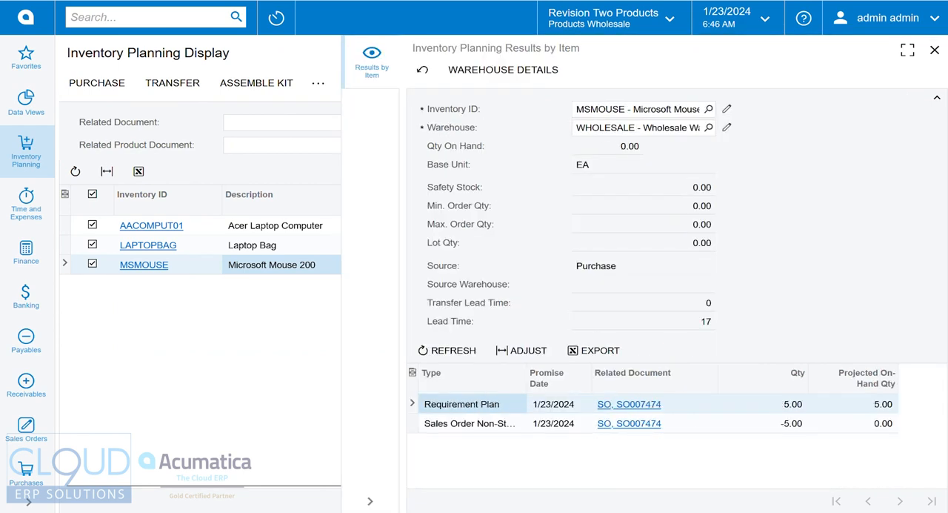
pyautogui.click(151, 226)
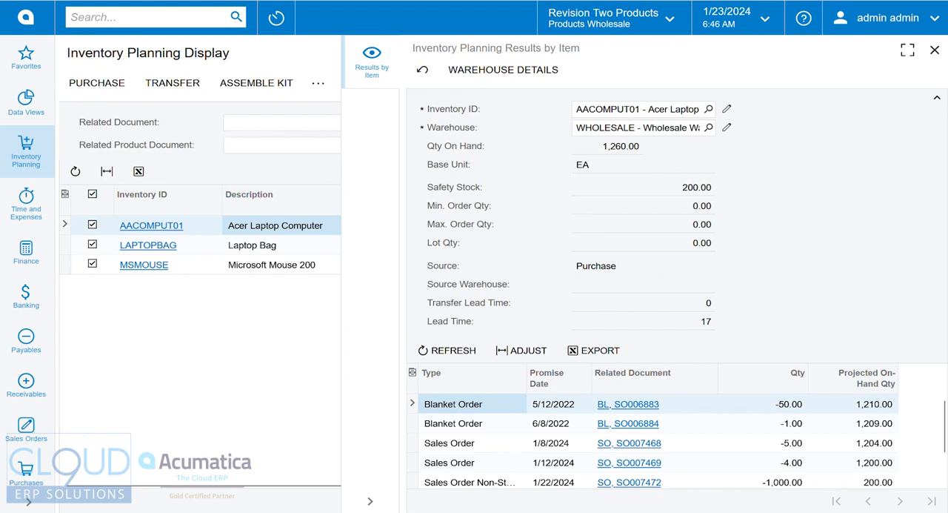
pyautogui.click(148, 246)
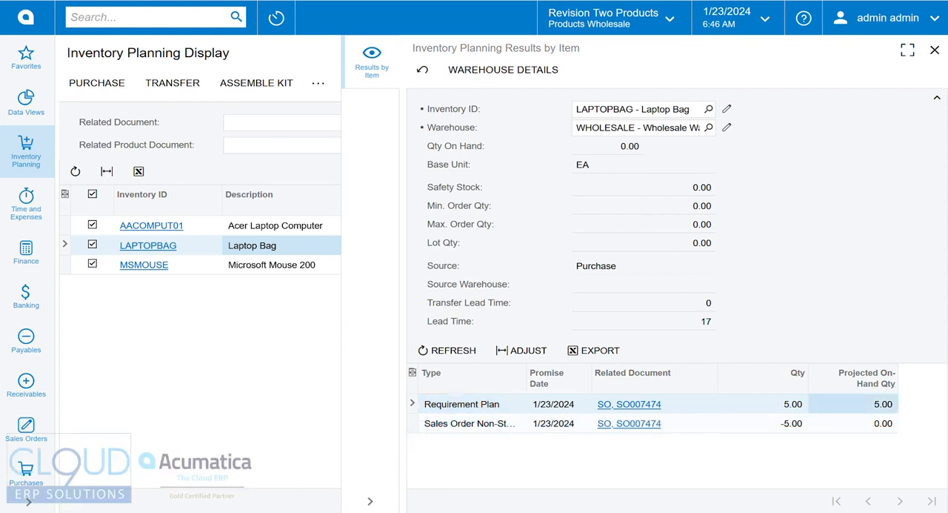
pyautogui.moveTo(472, 424)
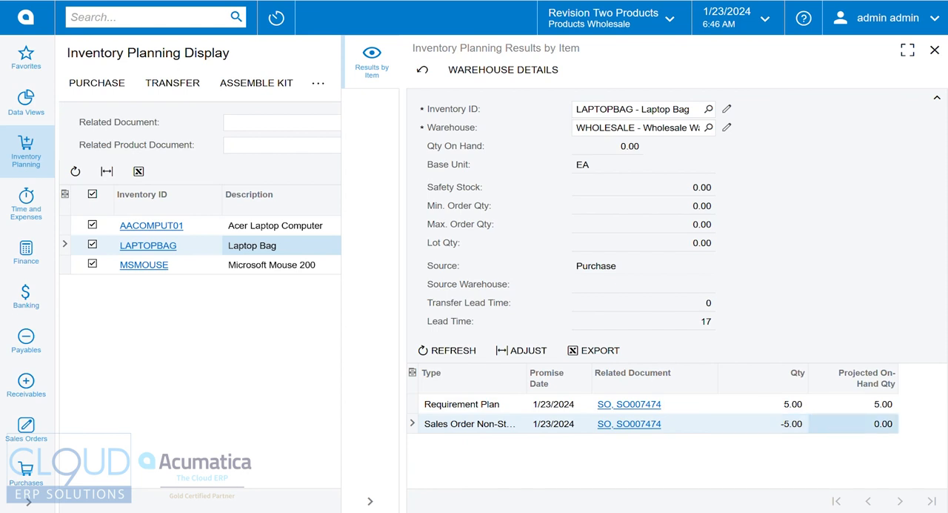
pyautogui.click(644, 186)
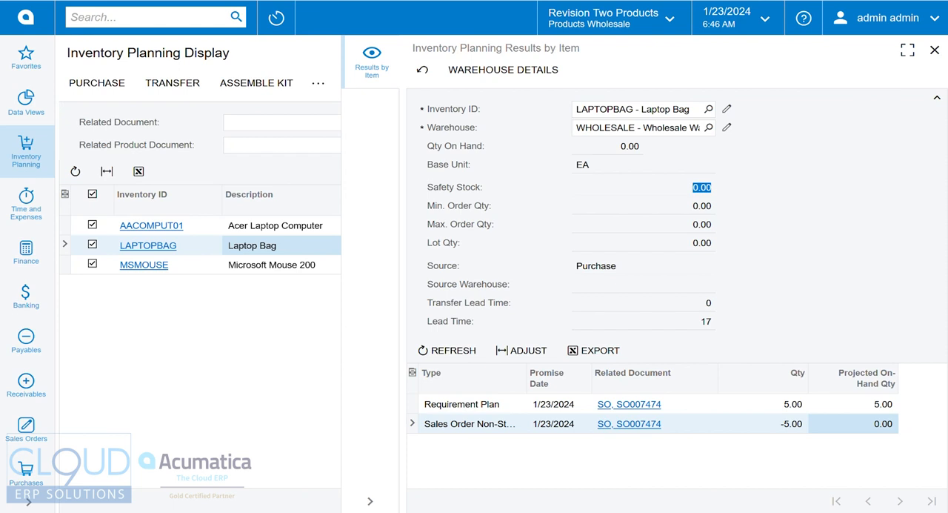
pyautogui.moveTo(482, 187)
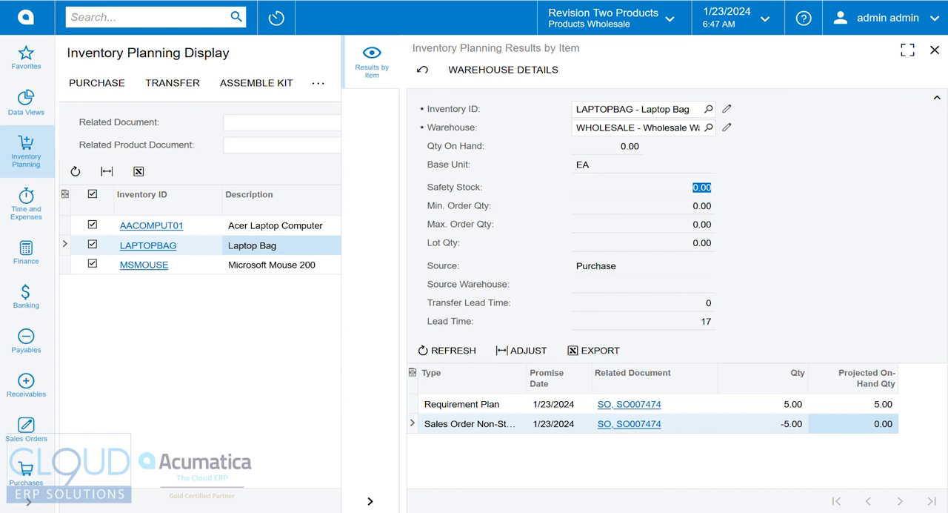
pyautogui.click(935, 50)
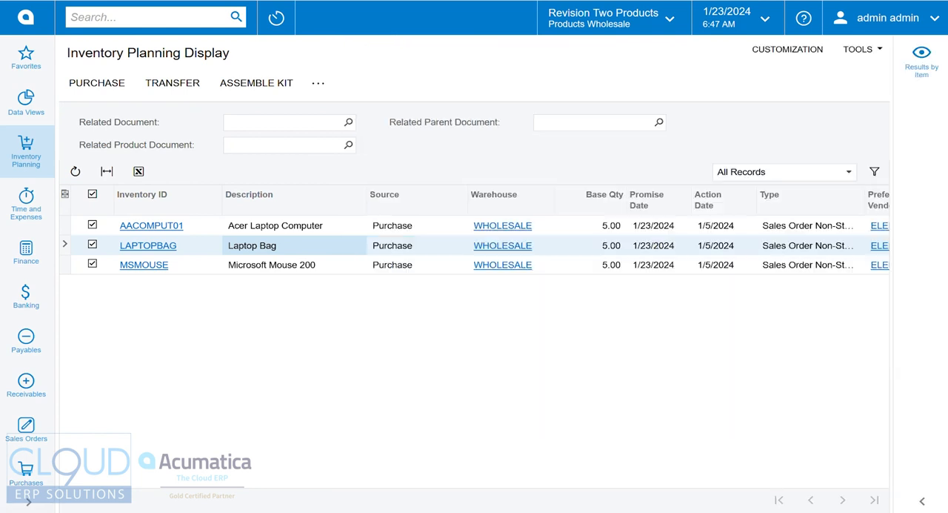
# - Open sales order SO007474 from the planning grid's related document link
pyautogui.click(604, 194)
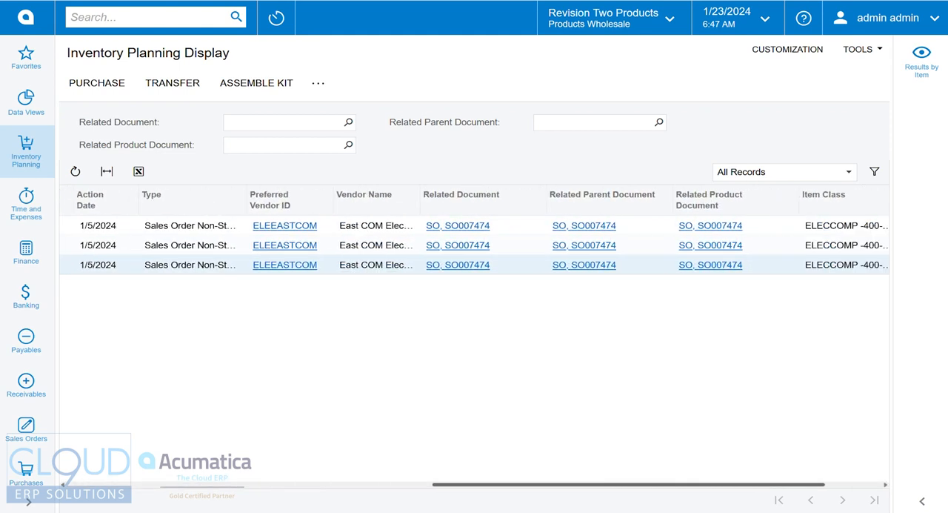
pyautogui.hscroll(3)
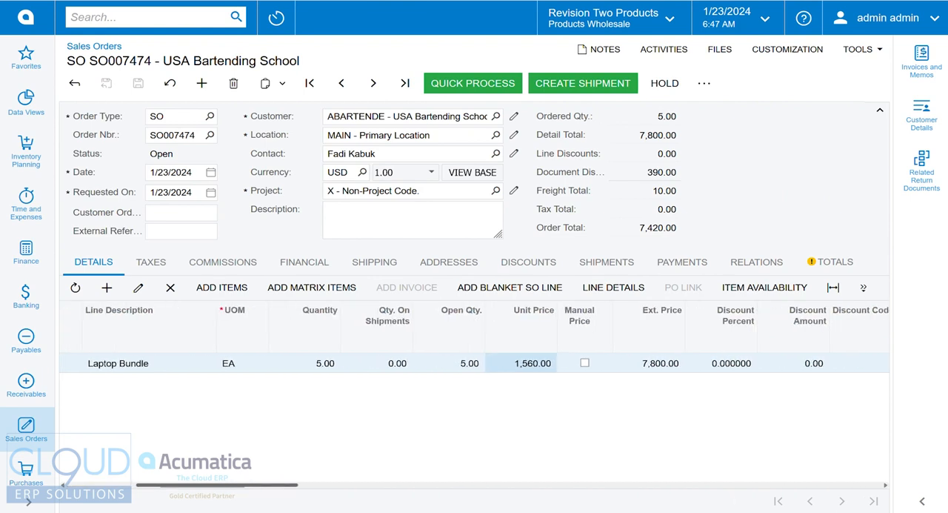
# - Review the sales order line columns, then begin a purchase order for the planned lines
pyautogui.hscroll(3)
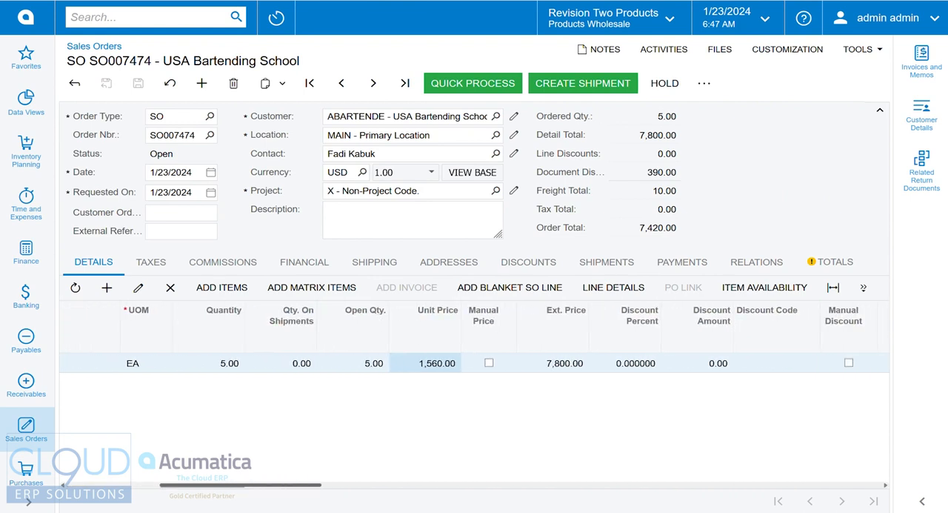
pyautogui.hscroll(3)
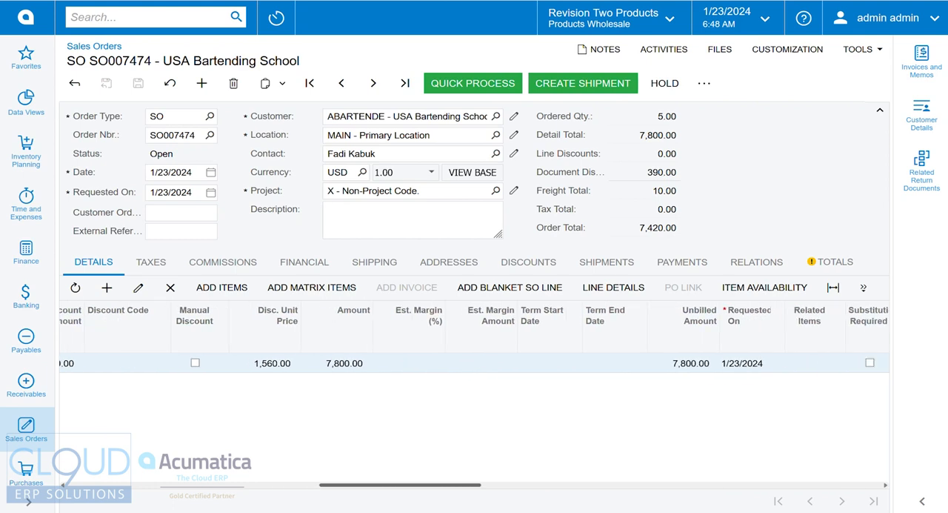
pyautogui.hscroll(3)
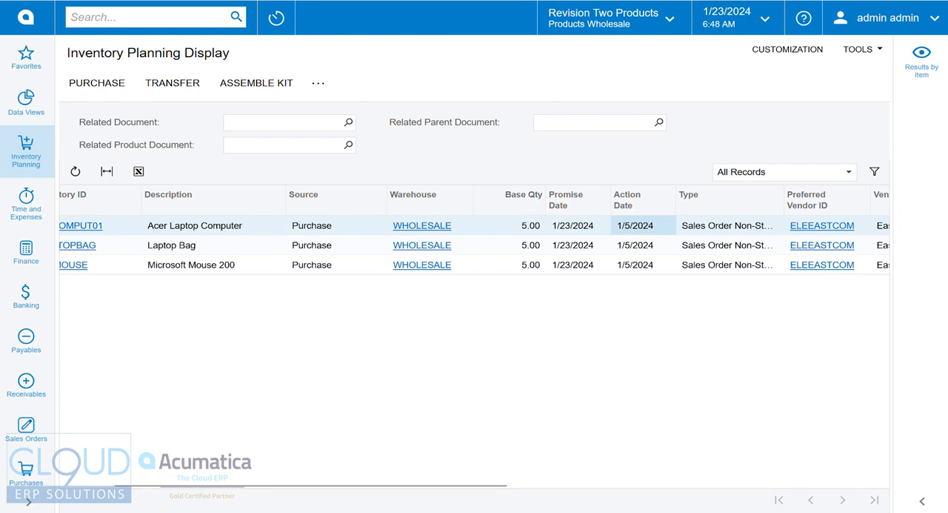
pyautogui.click(636, 198)
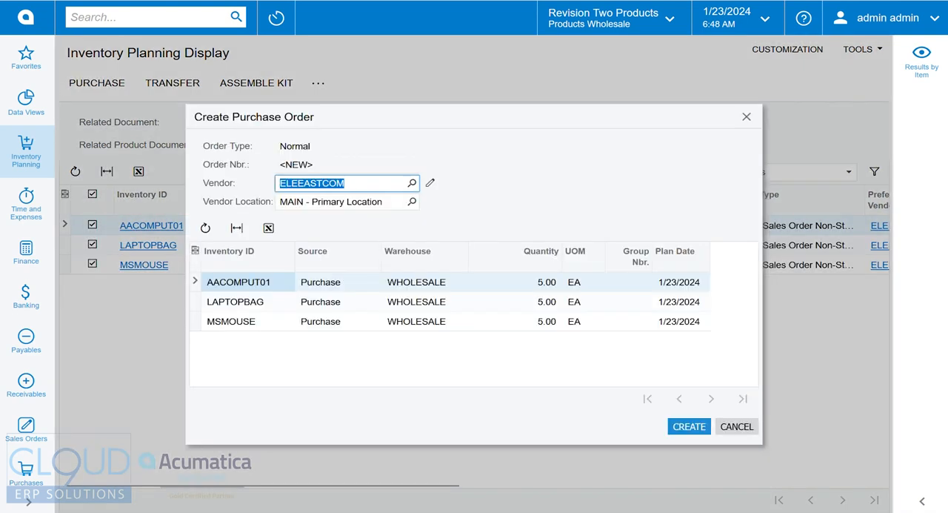
# - Create purchase order PO002061 for vendor ELEEASTCOM covering the three kit components at 5 EA each
pyautogui.press('Tab')
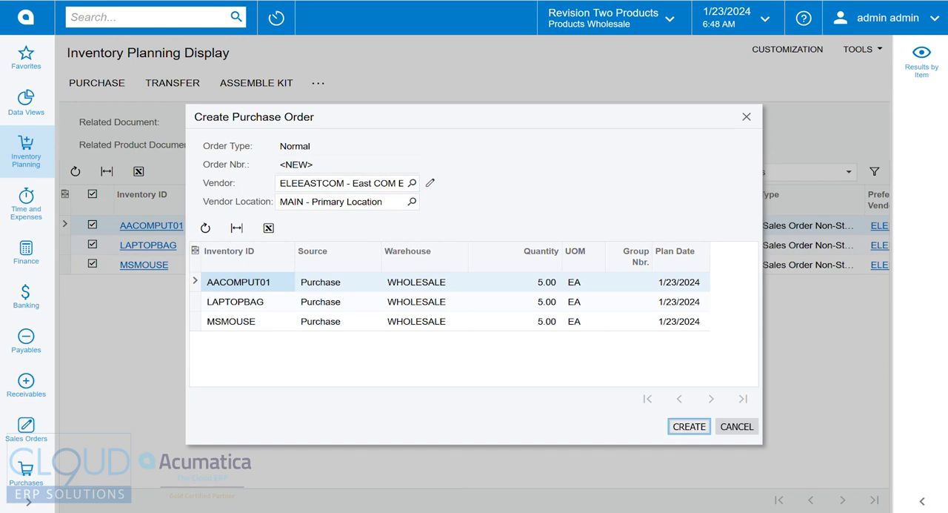
pyautogui.click(688, 427)
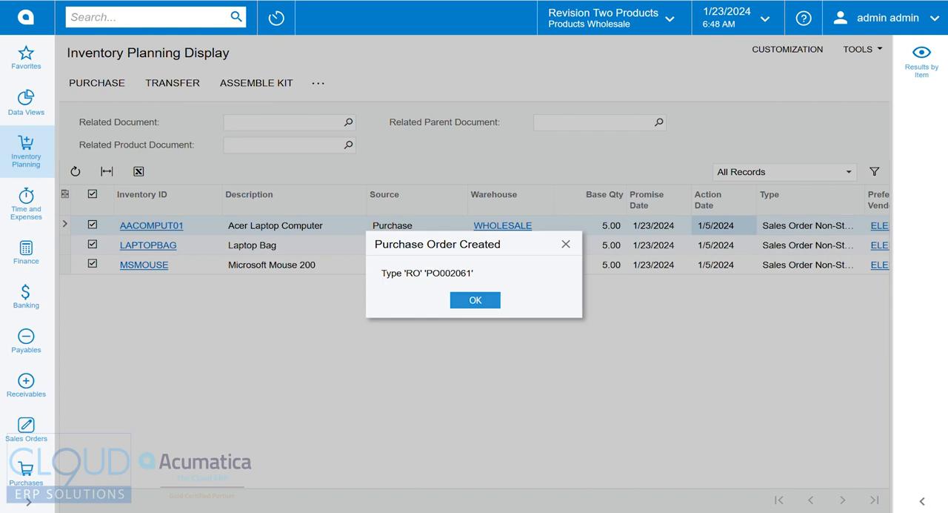
pyautogui.click(474, 301)
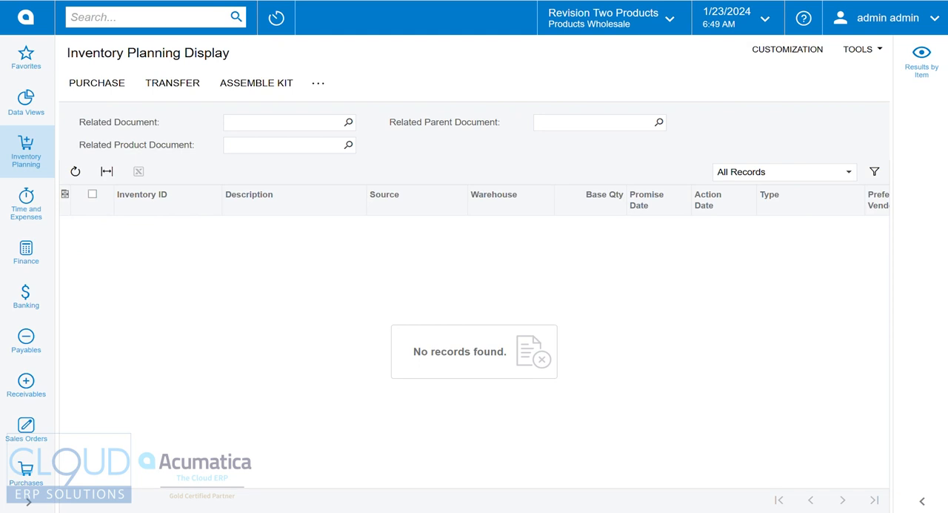
# - Locate purchase order PO002061 in the purchasing workspace and bring it up
pyautogui.click(25, 471)
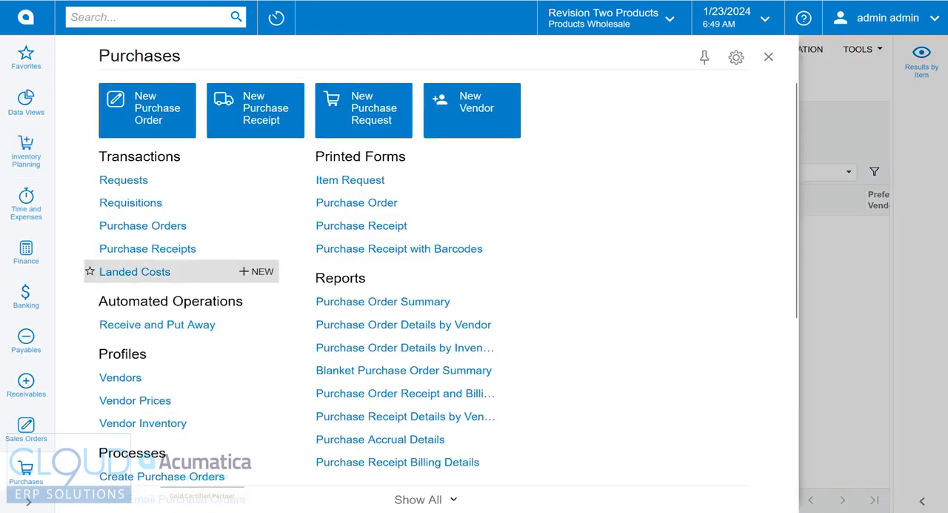
pyautogui.click(142, 225)
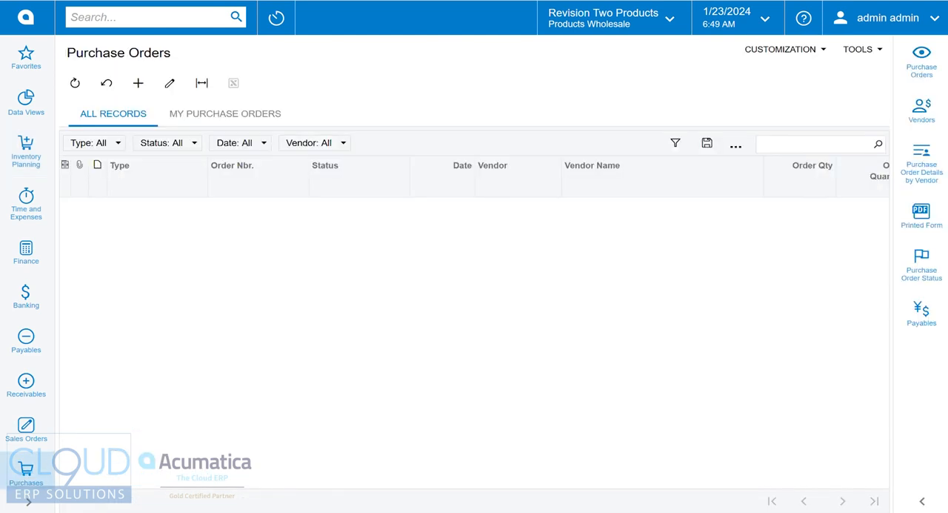
pyautogui.click(74, 82)
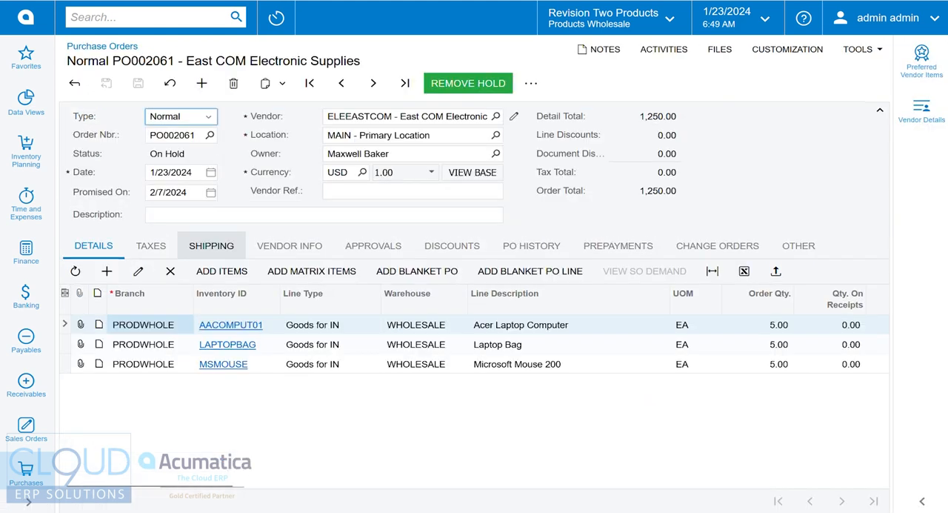
pyautogui.moveTo(412, 116)
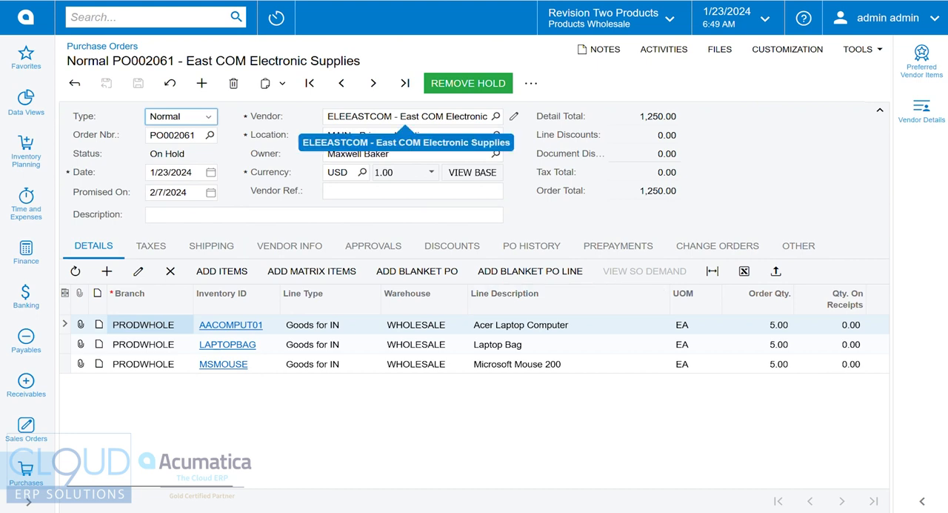
# - Take PO002061 off hold, approve it, and start a purchase receipt for its three items
pyautogui.click(468, 81)
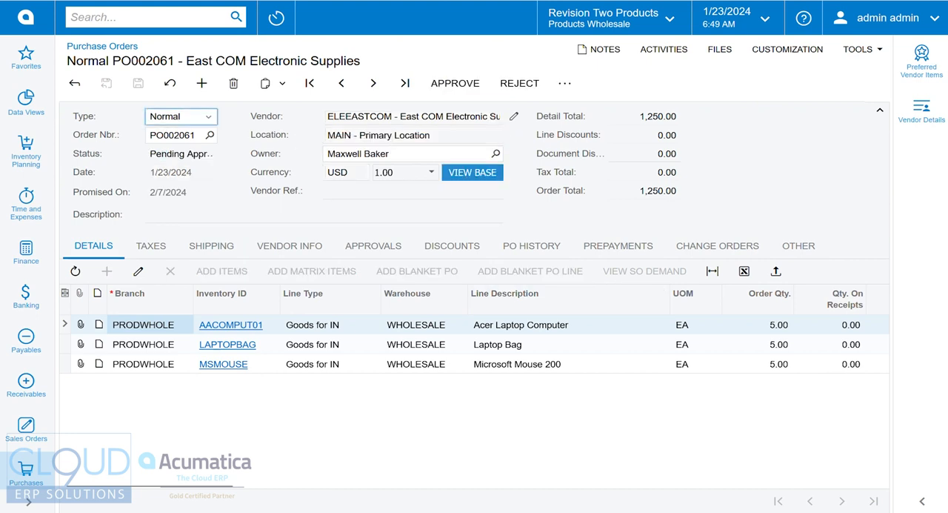
pyautogui.click(455, 83)
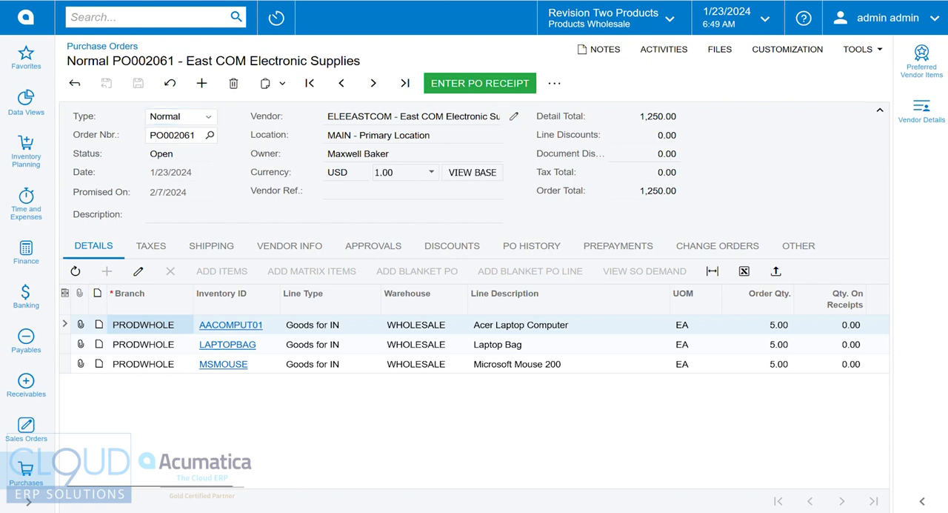
pyautogui.click(481, 83)
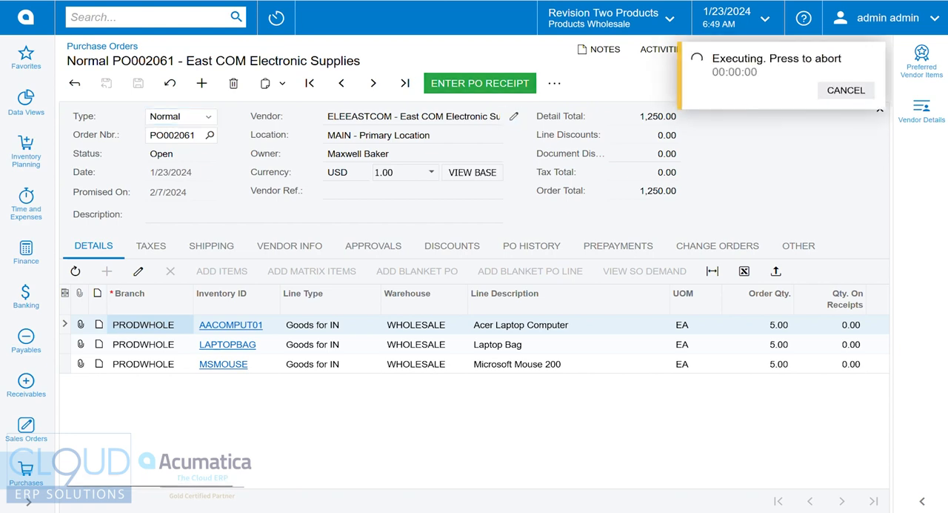
pyautogui.click(480, 83)
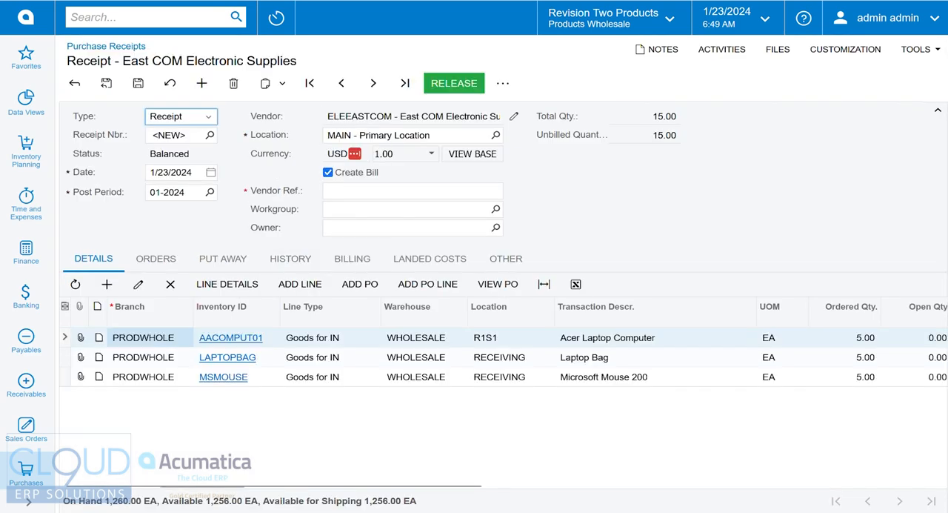
# - Save receipt PR002027 without creating a bill and release it
pyautogui.click(328, 171)
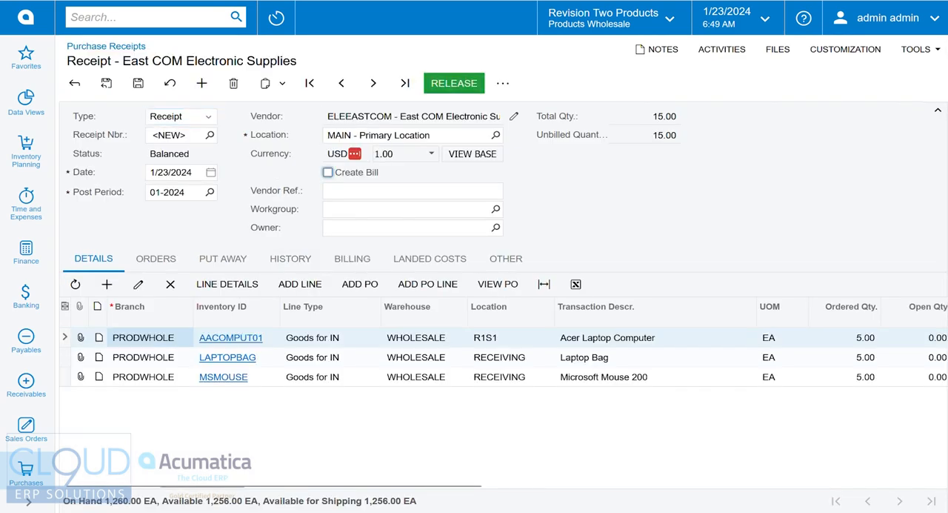
pyautogui.click(454, 83)
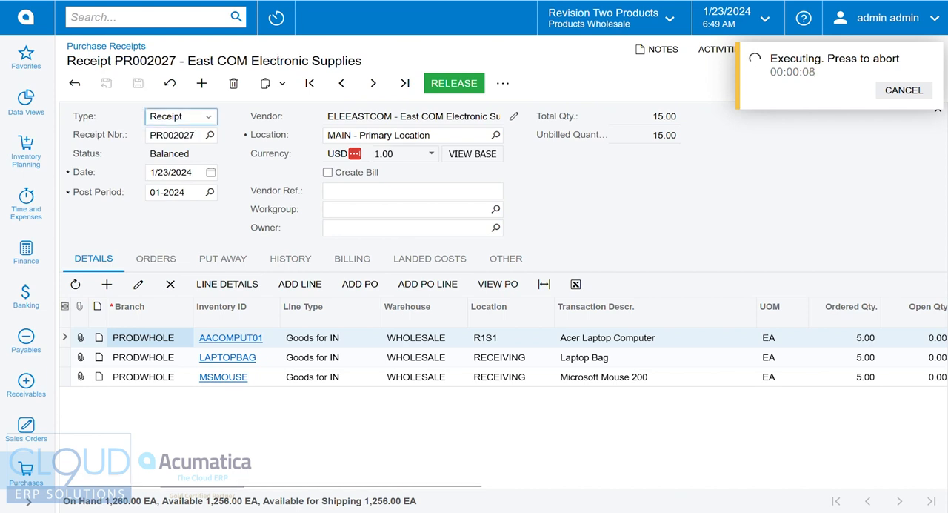
pyautogui.click(453, 82)
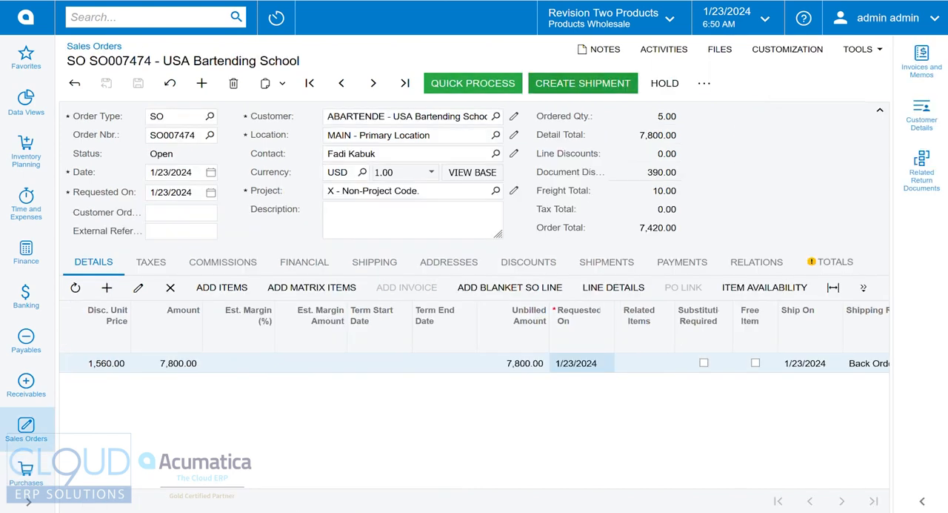
# - Create shipment 005047 for SO007474 from the WHOLESALE warehouse dated 1/23/2024
pyautogui.click(582, 83)
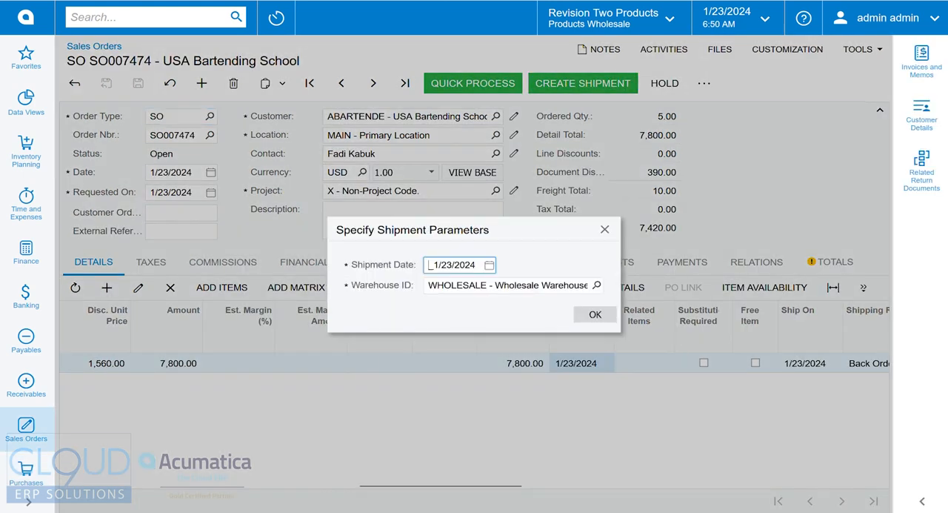
pyautogui.click(594, 314)
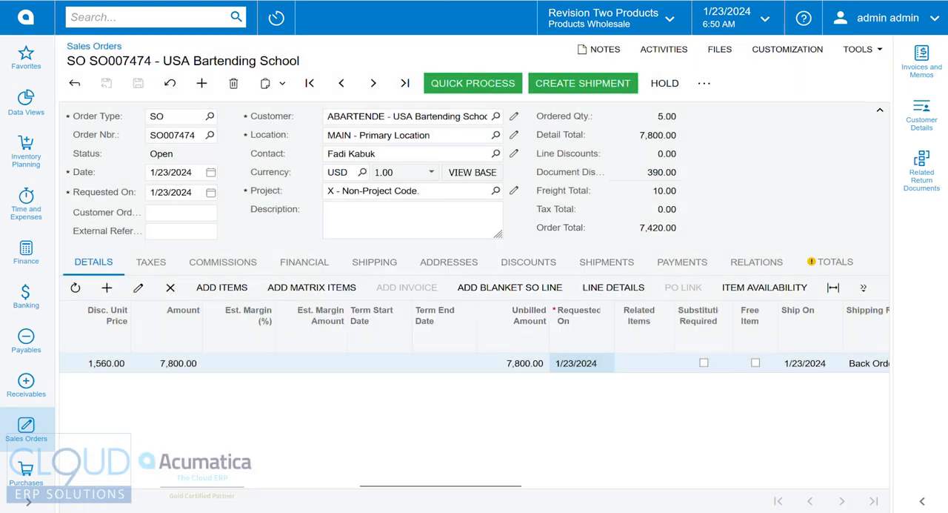
pyautogui.click(582, 83)
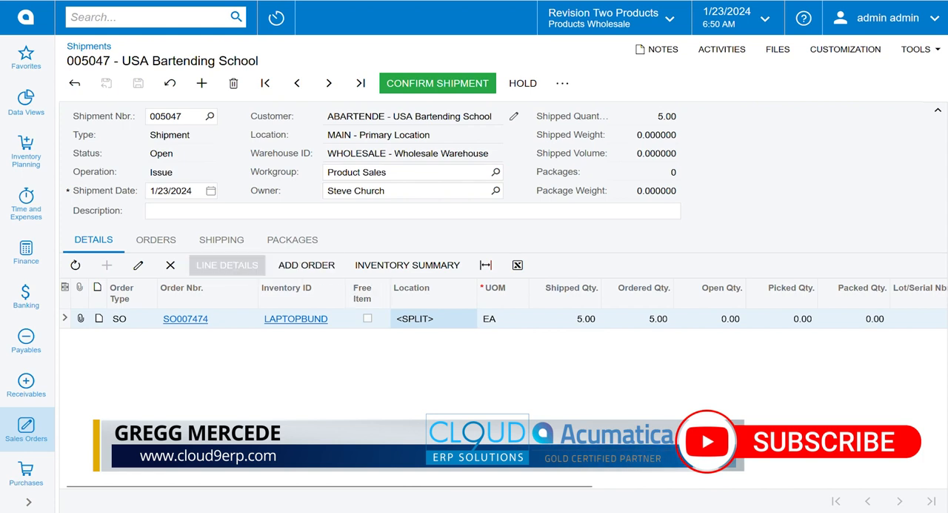
# - Review the shipment line's laptop, bag and mouse components at 5 each, then confirm shipment 005047
pyautogui.click(227, 264)
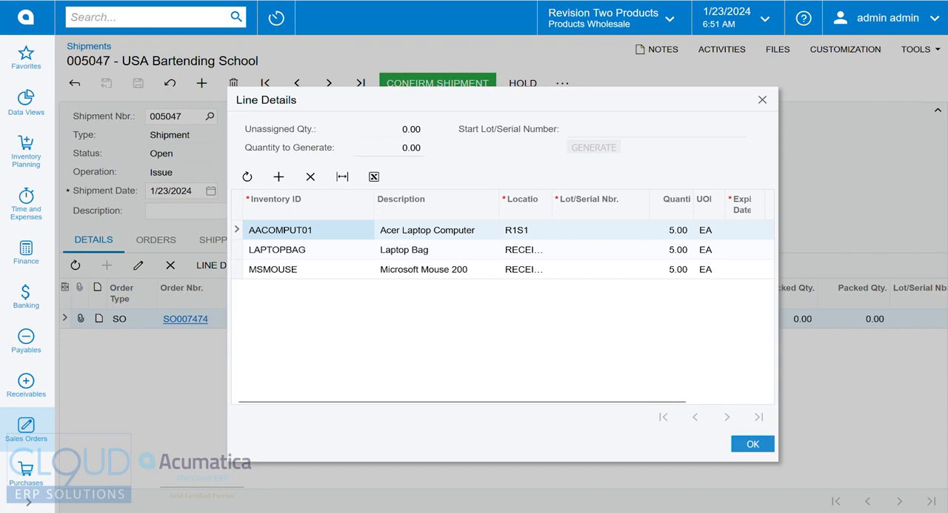
pyautogui.click(752, 443)
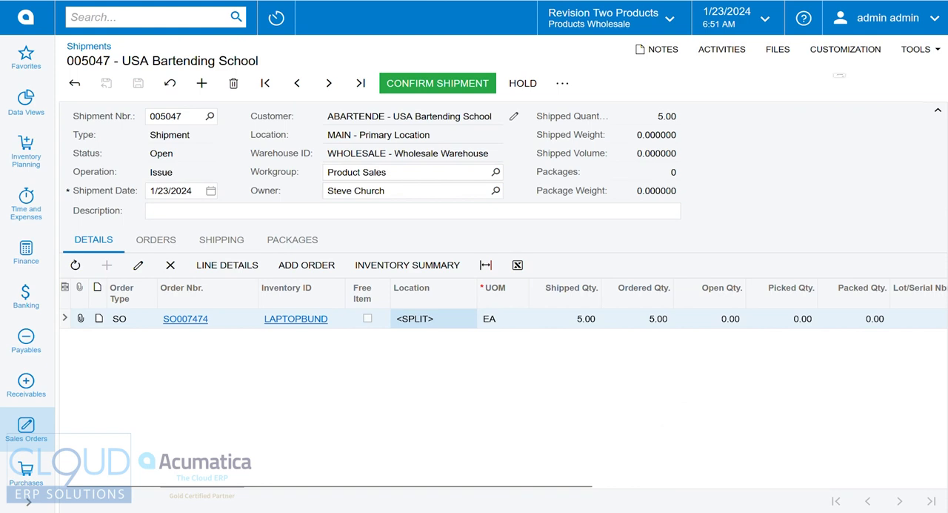
pyautogui.click(437, 82)
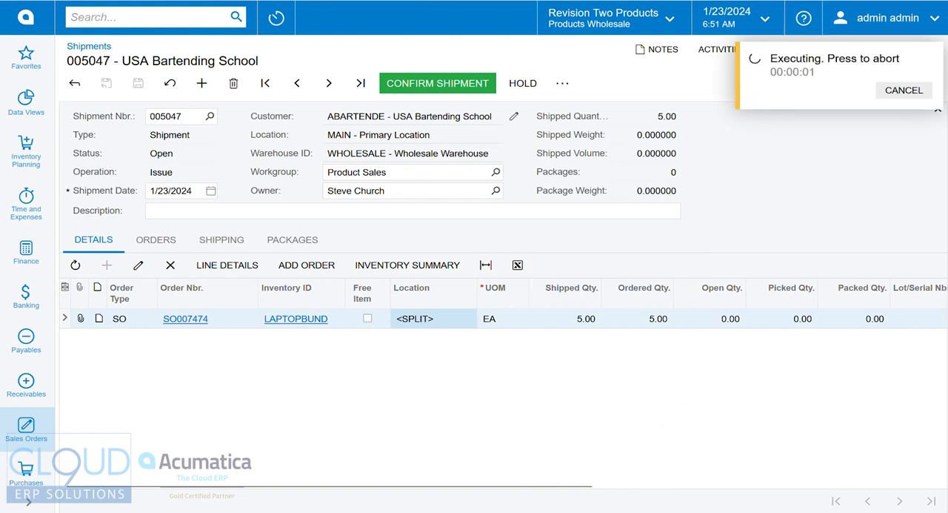
pyautogui.click(438, 83)
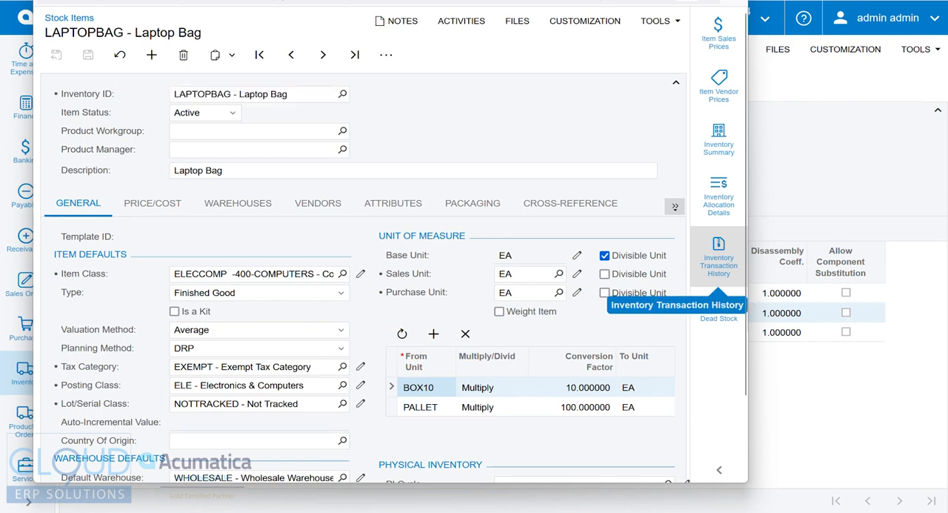
# - Bring up the Laptop Bag stock item's inventory transaction history
pyautogui.click(717, 255)
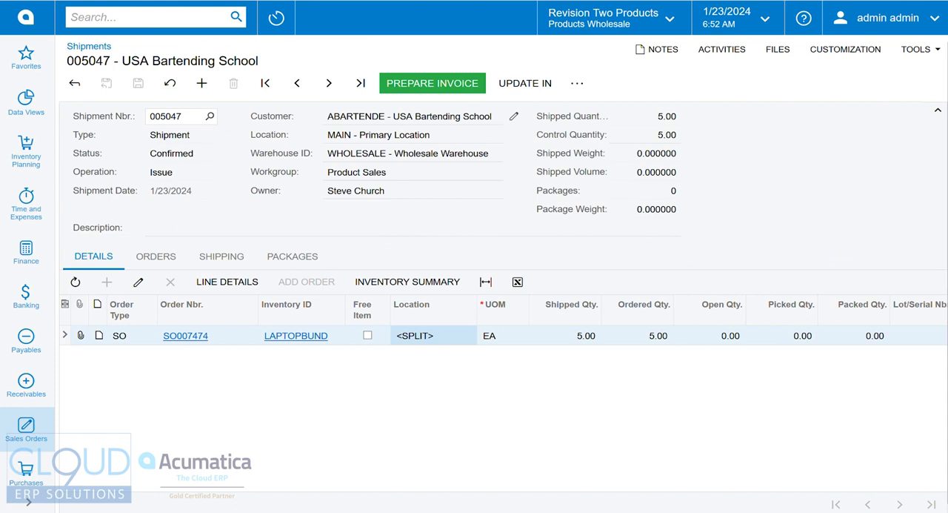
# - Prepare invoice AR012039 for USA Bartending School from shipment 005047, balanced at 7,420.00
pyautogui.click(433, 83)
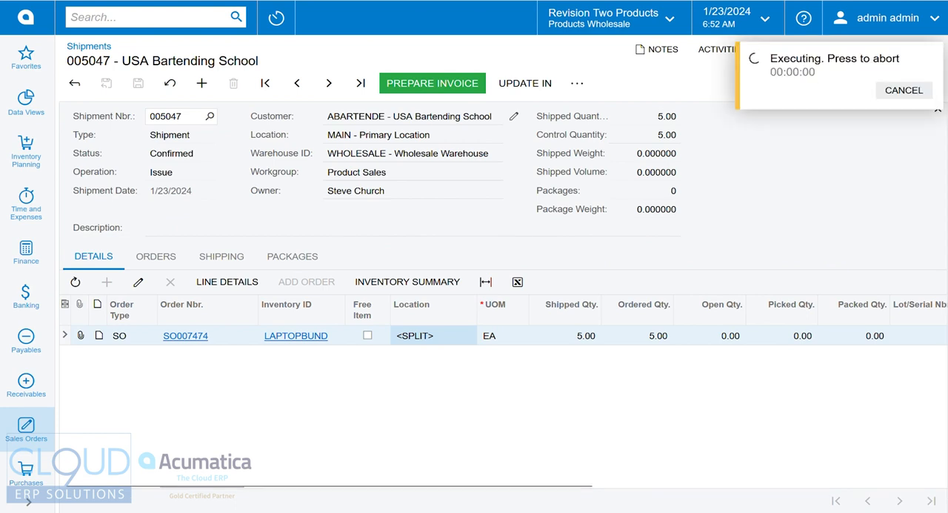
pyautogui.click(433, 83)
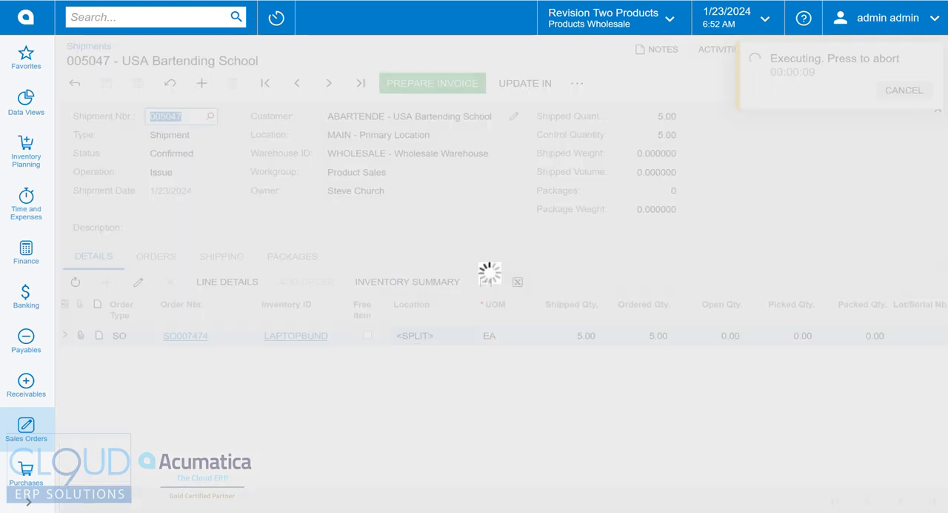
pyautogui.click(433, 83)
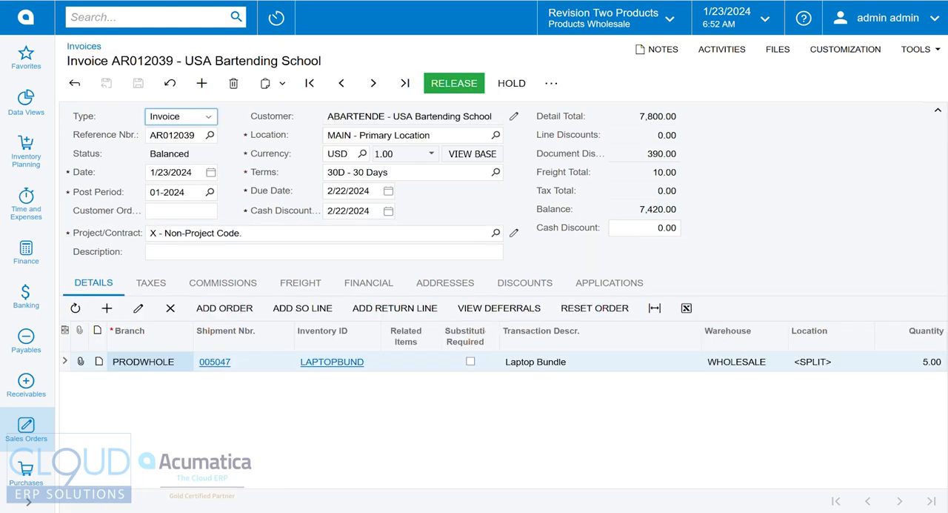
pyautogui.click(453, 82)
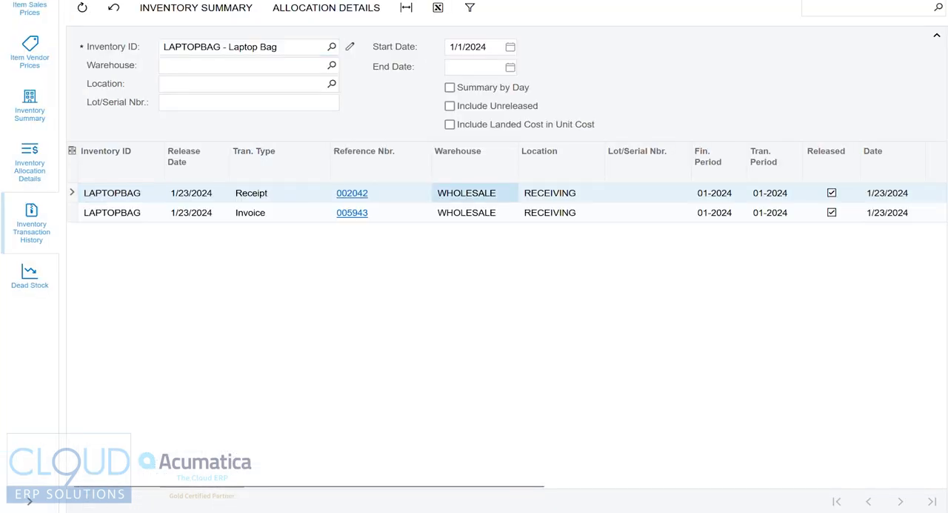
# - Verify Laptop Bag history shows 5 received and 5 issued against SO007474, then search for 'enable'
pyautogui.hscroll(3)
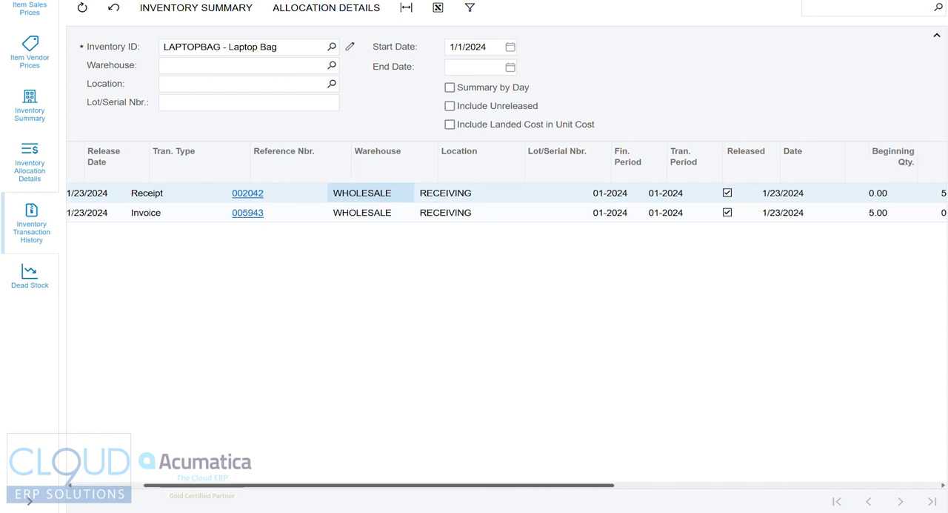
pyautogui.hscroll(3)
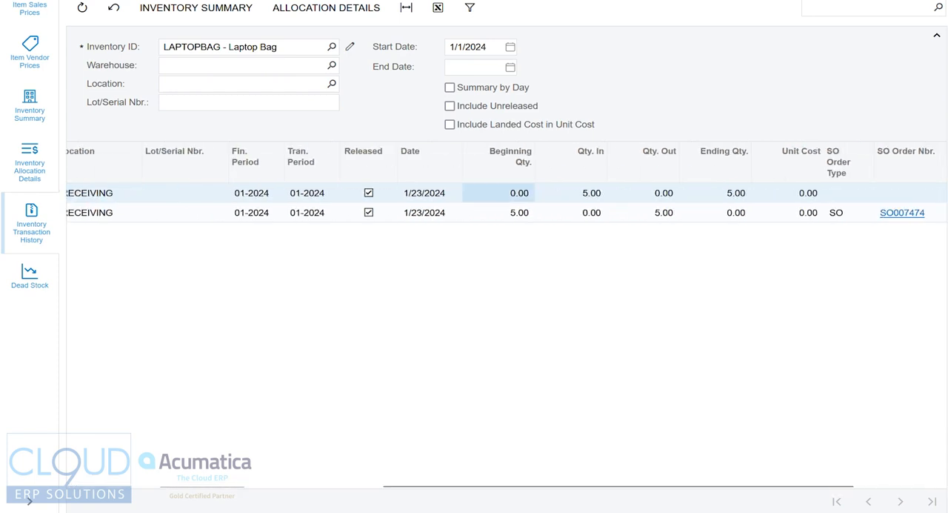
pyautogui.click(591, 192)
pyautogui.write('enable')
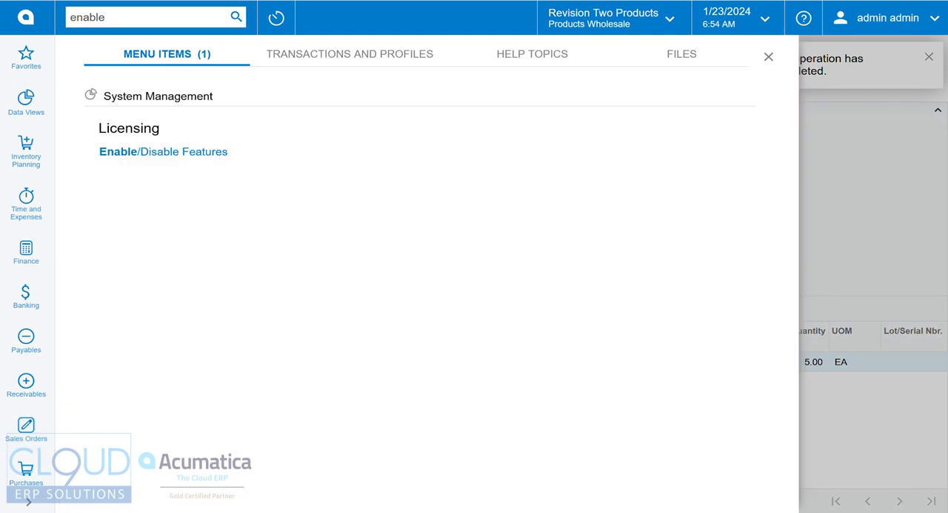
# - Show Distribution Requirements Planning enabled on the Enable/Disable Features page
pyautogui.click(163, 151)
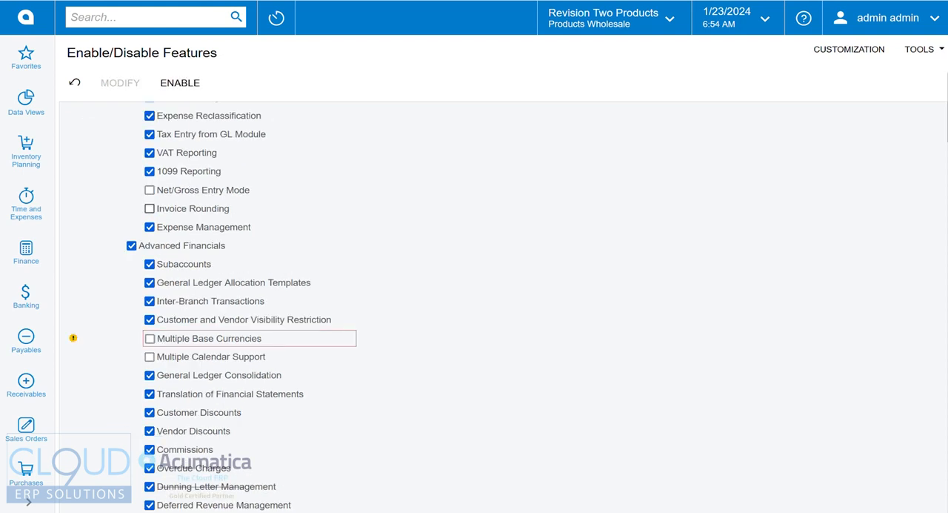
pyautogui.scroll(-3)
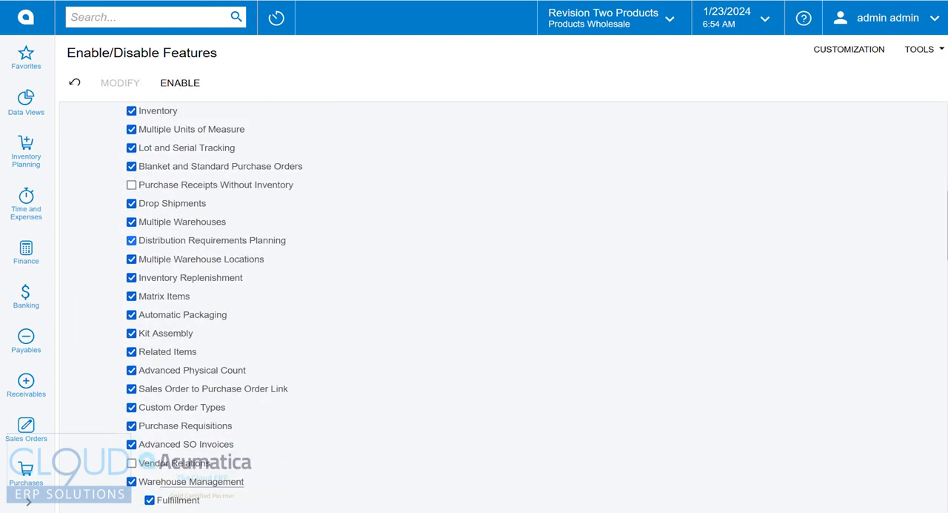
pyautogui.scroll(-3)
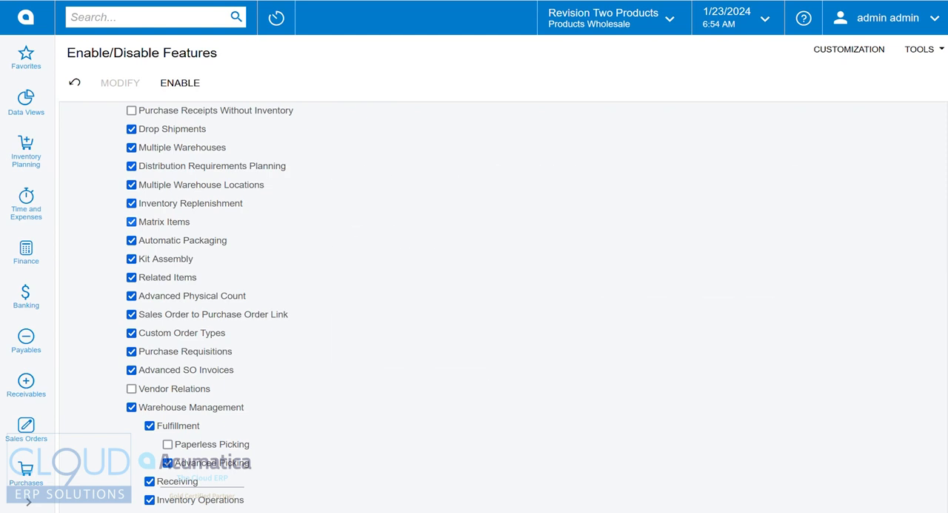
pyautogui.moveTo(225, 203)
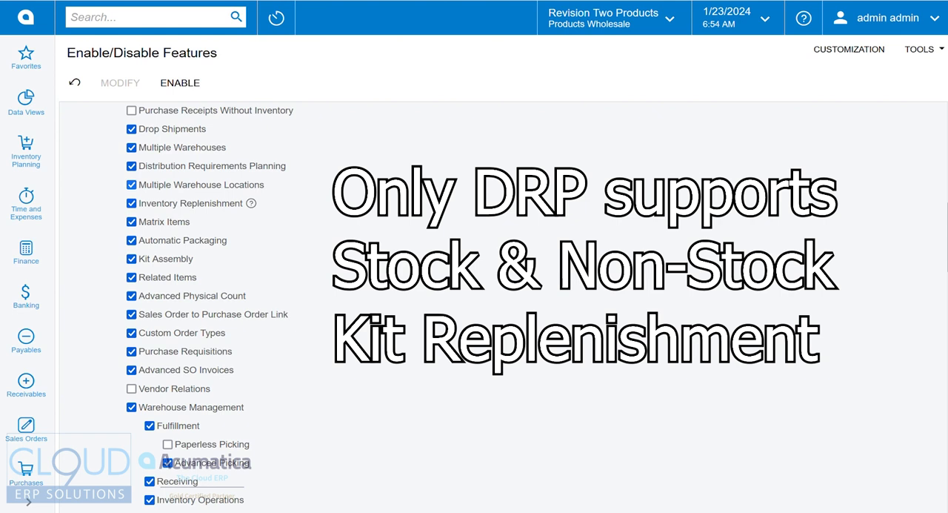